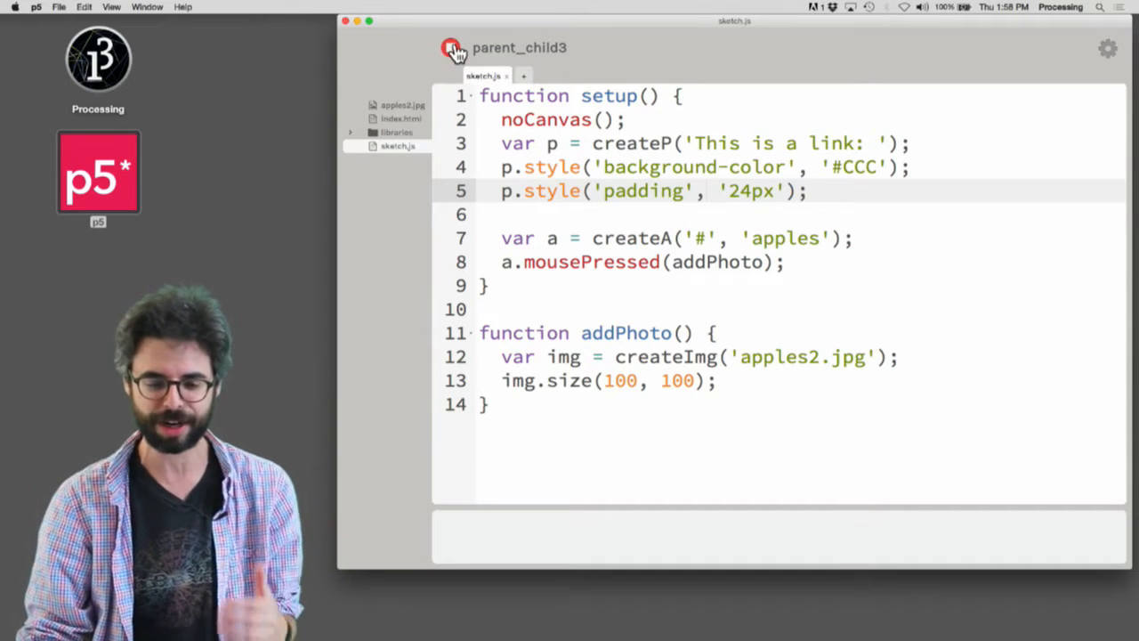
Stop the running parent_child3 sketch from the toolbar.
{"action": "left_click", "coordinate": [450, 47]}
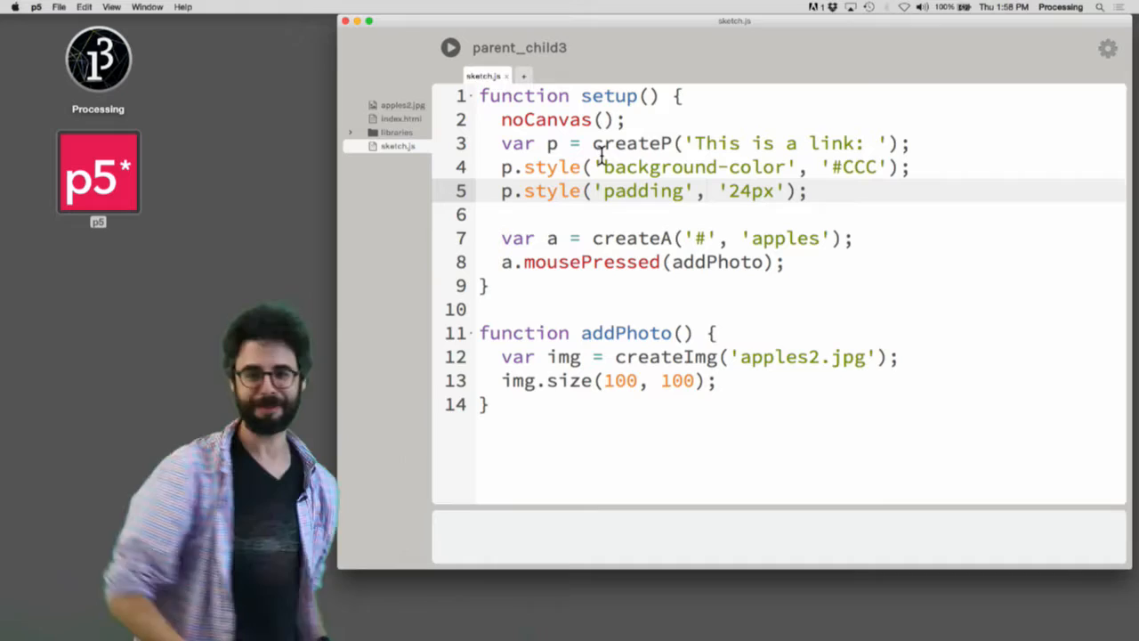
Run the sketch and use the 'apples' link below the gray paragraph to add an apple image.
{"action": "left_click", "coordinate": [450, 47]}
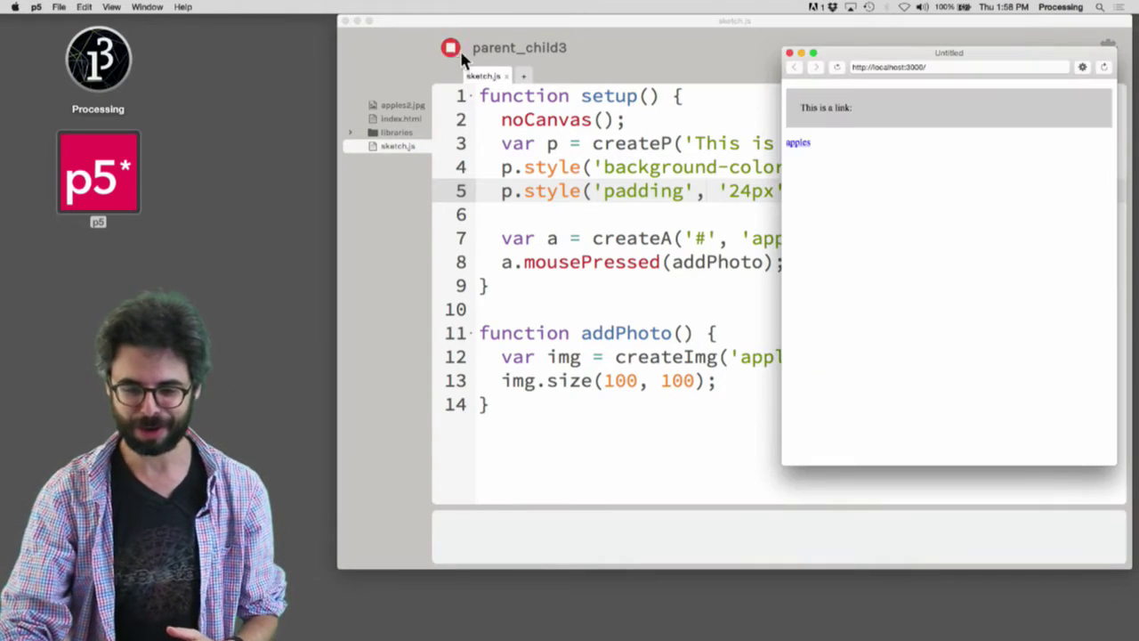
{"action": "left_click", "coordinate": [451, 47]}
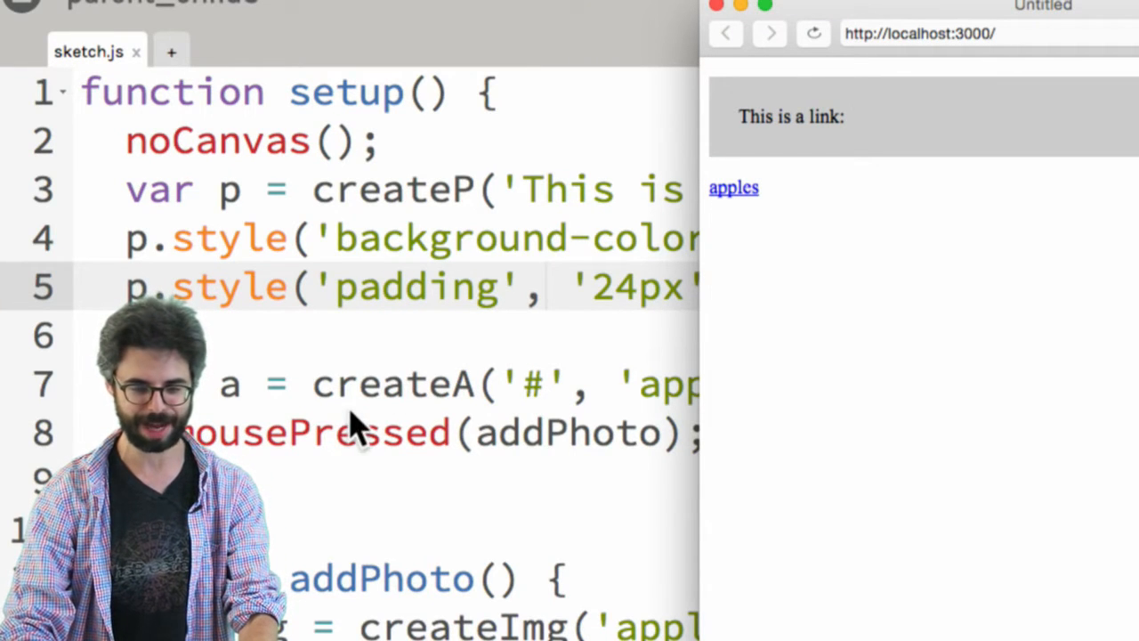
{"action": "mouse_move", "coordinate": [490, 436]}
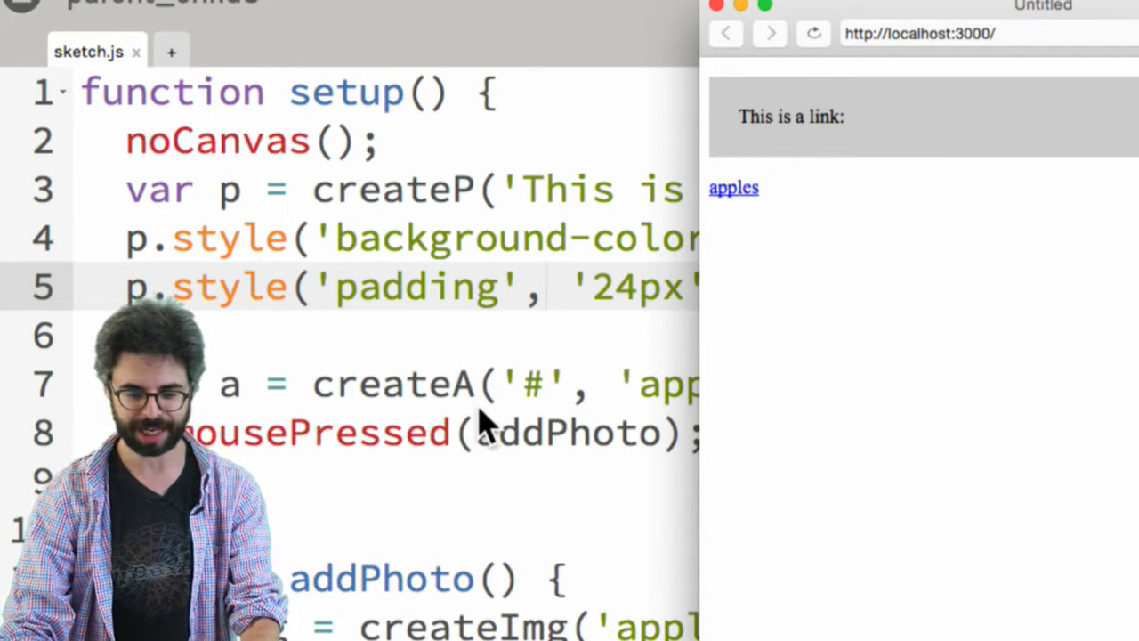
{"action": "left_click", "coordinate": [733, 187]}
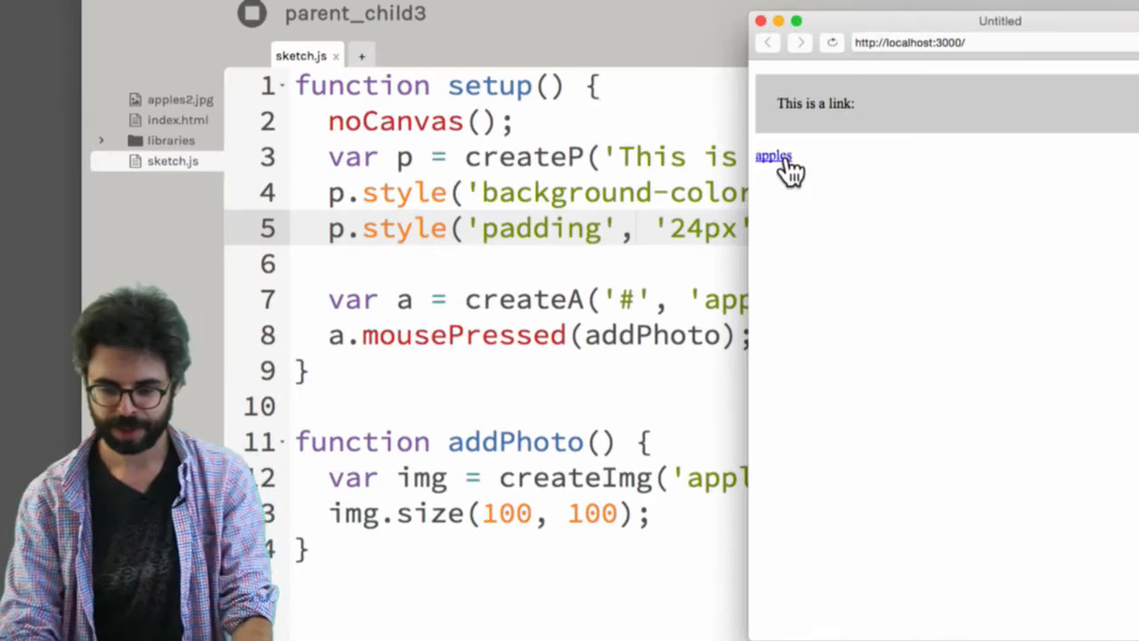
{"action": "left_click", "coordinate": [774, 156]}
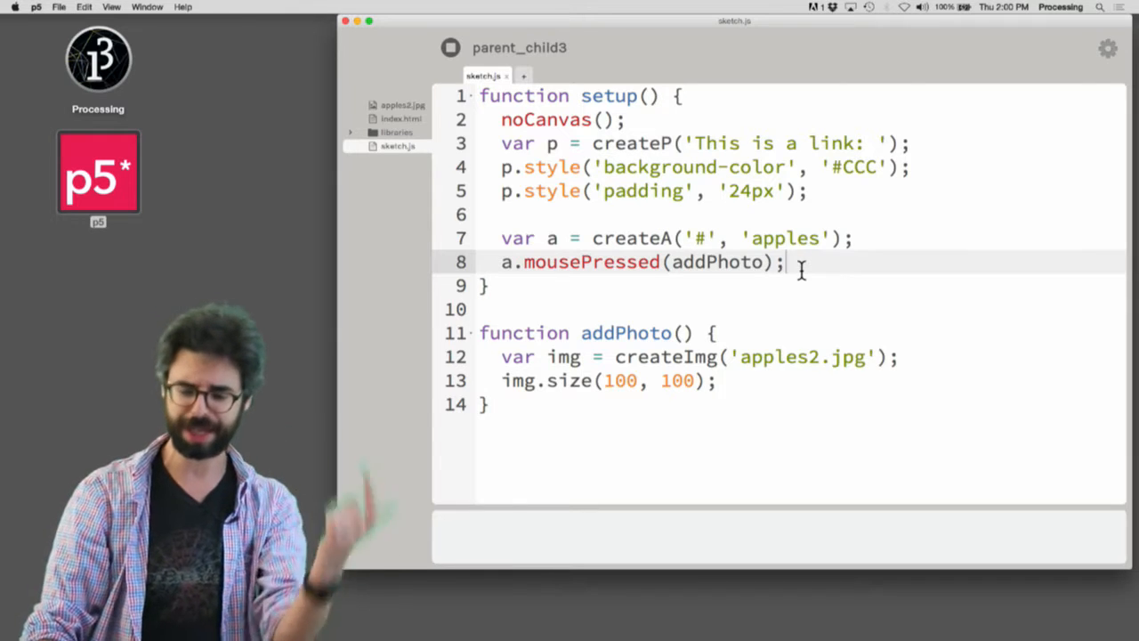
Add a.parent(p); at the end of setup, then add another apple through the inline link.
{"action": "key", "text": "Return"}
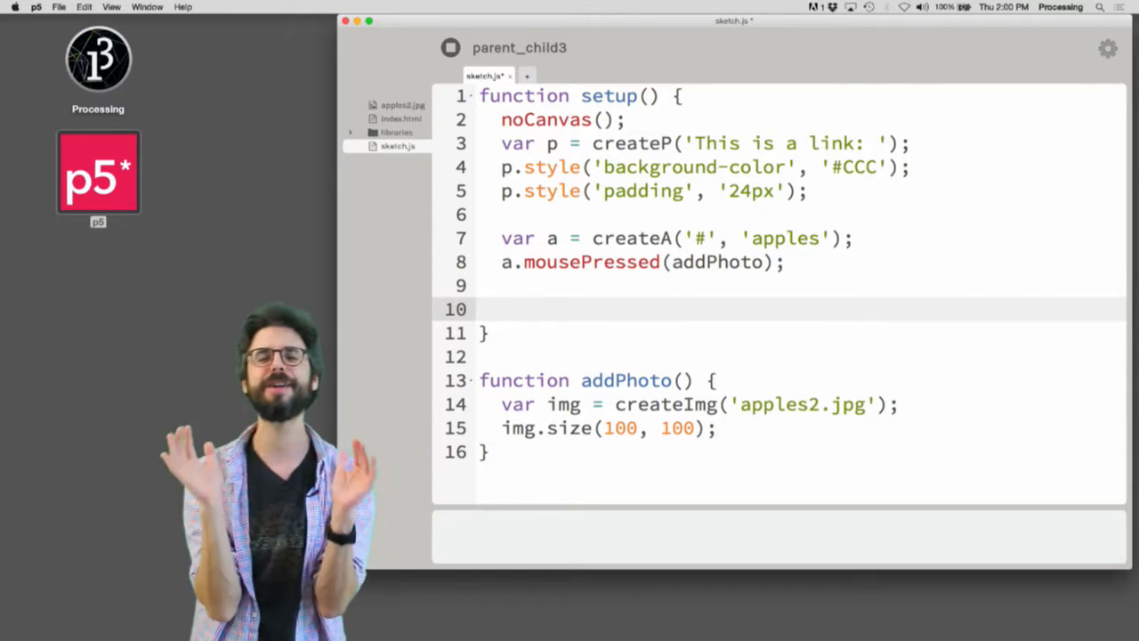
{"action": "type", "text": "a"}
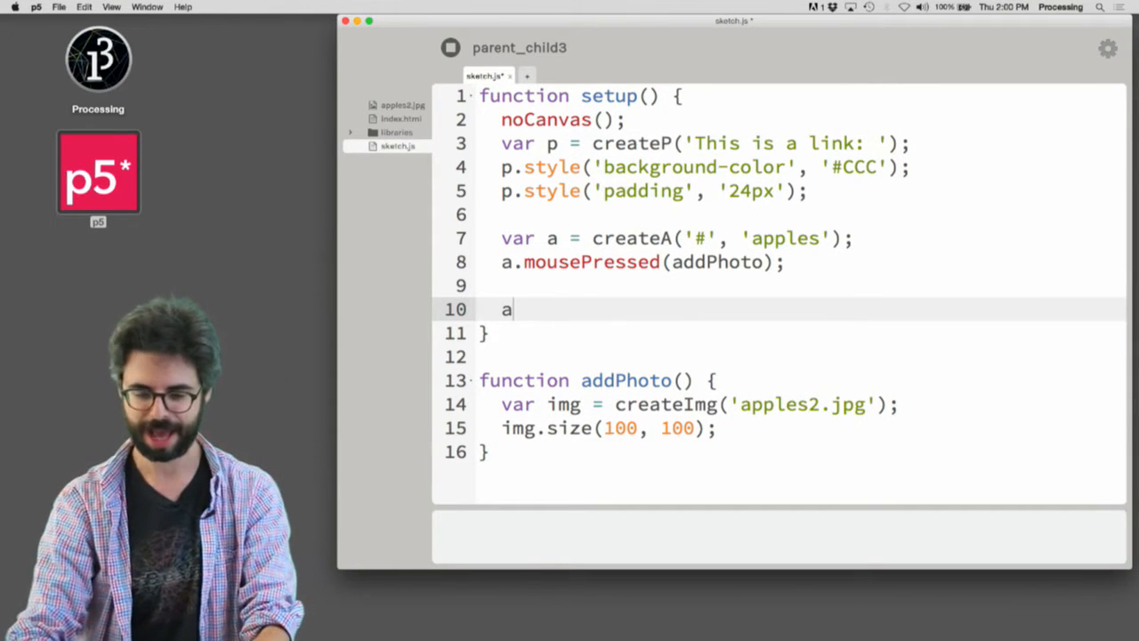
{"action": "type", "text": ".pa"}
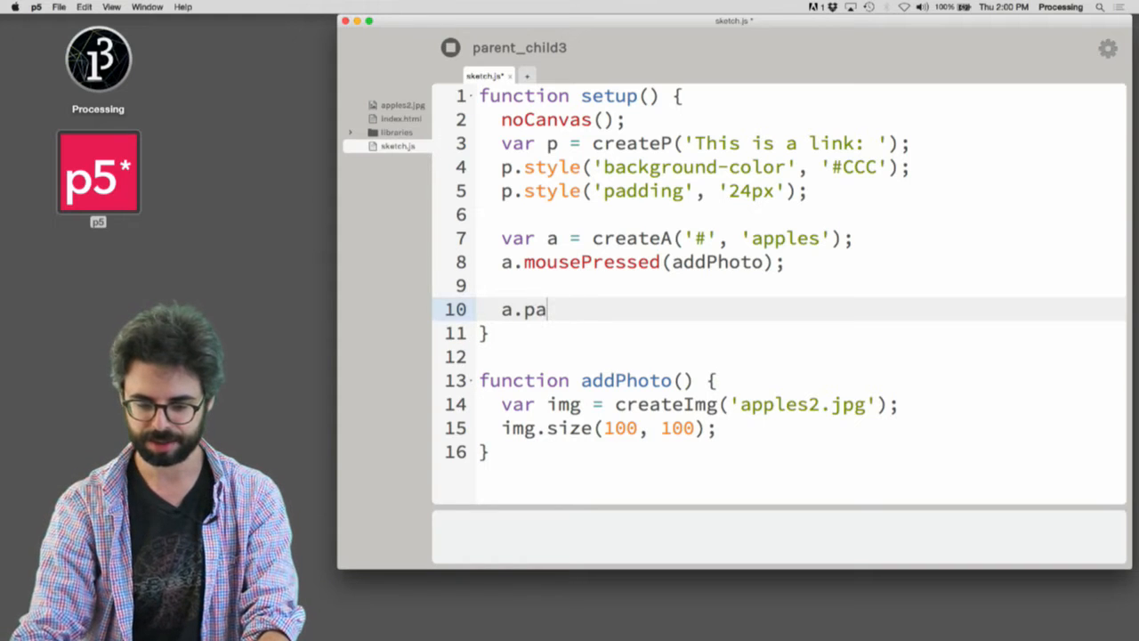
{"action": "type", "text": "rent(p);"}
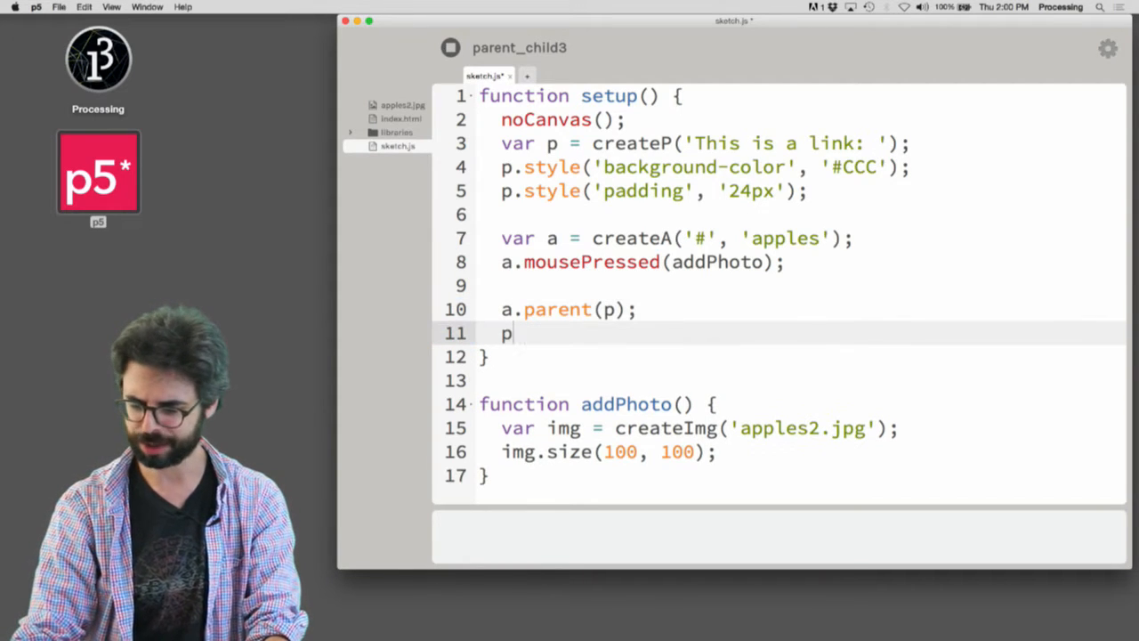
{"action": "type", "text": ".parent(a);"}
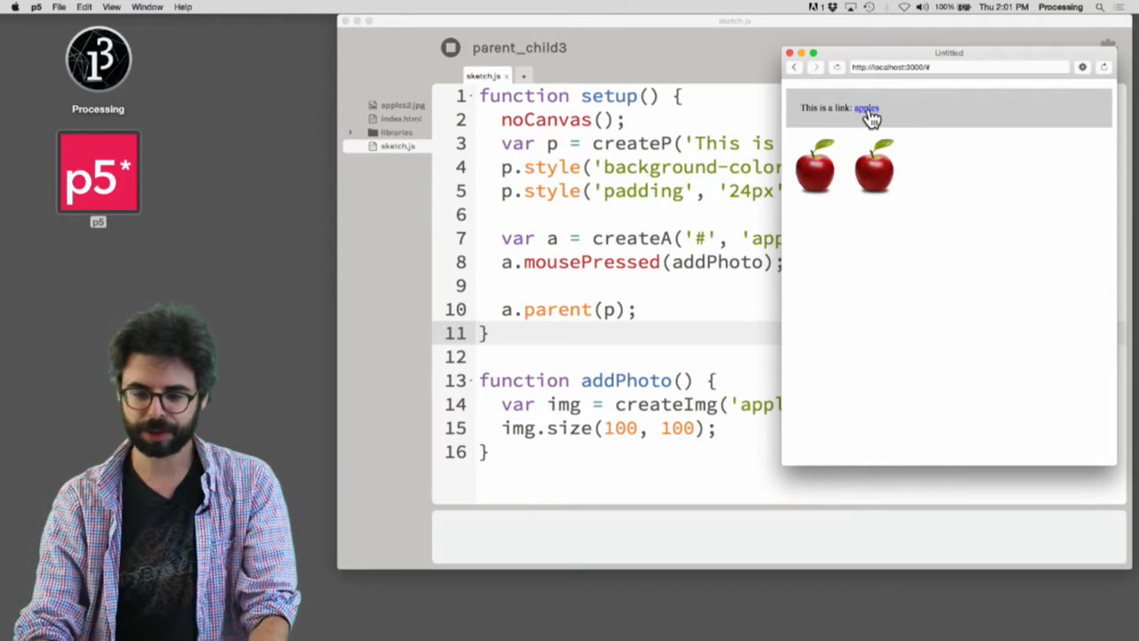
{"action": "left_click", "coordinate": [865, 107]}
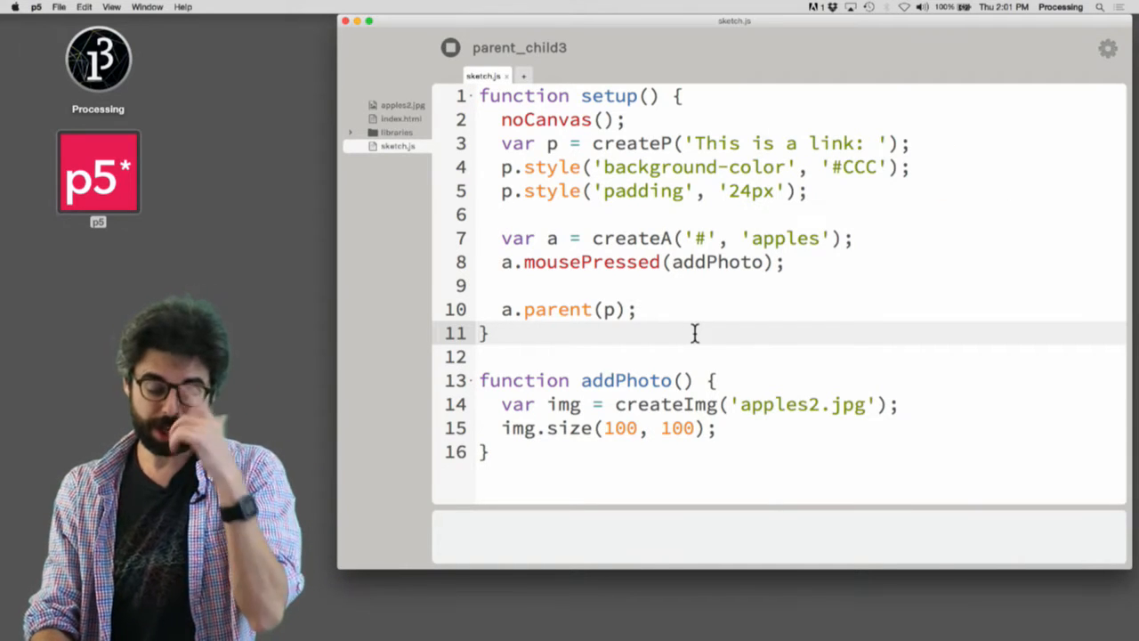
Add img.parent(p) in addPhoto and declare var p; globally above setup.
{"action": "type", "text": "img"}
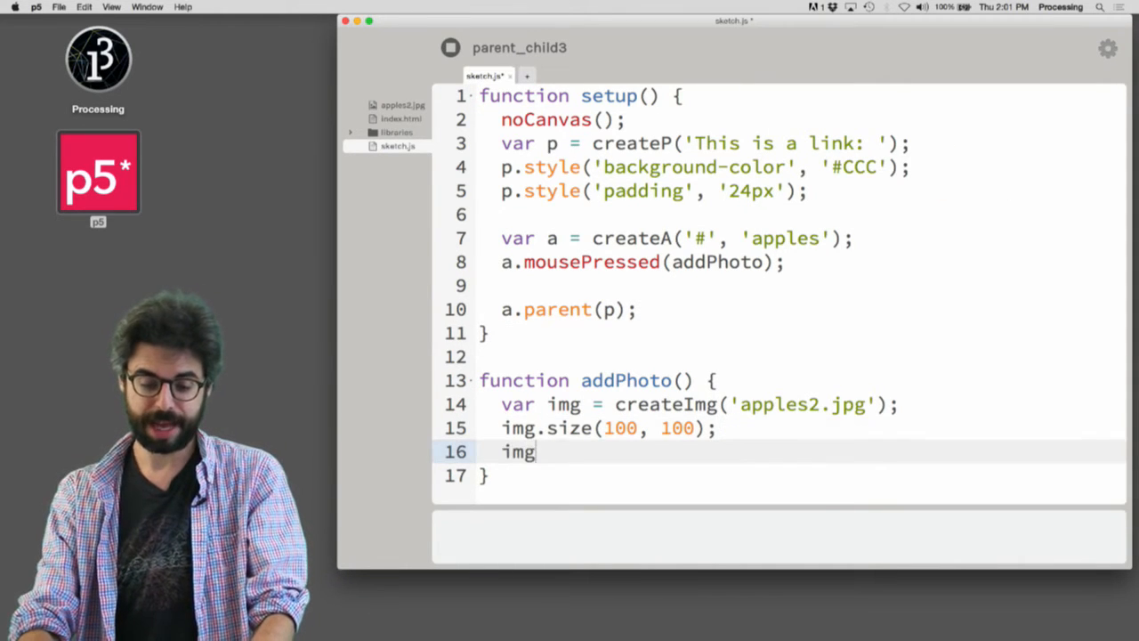
{"action": "type", "text": ".parent(p);"}
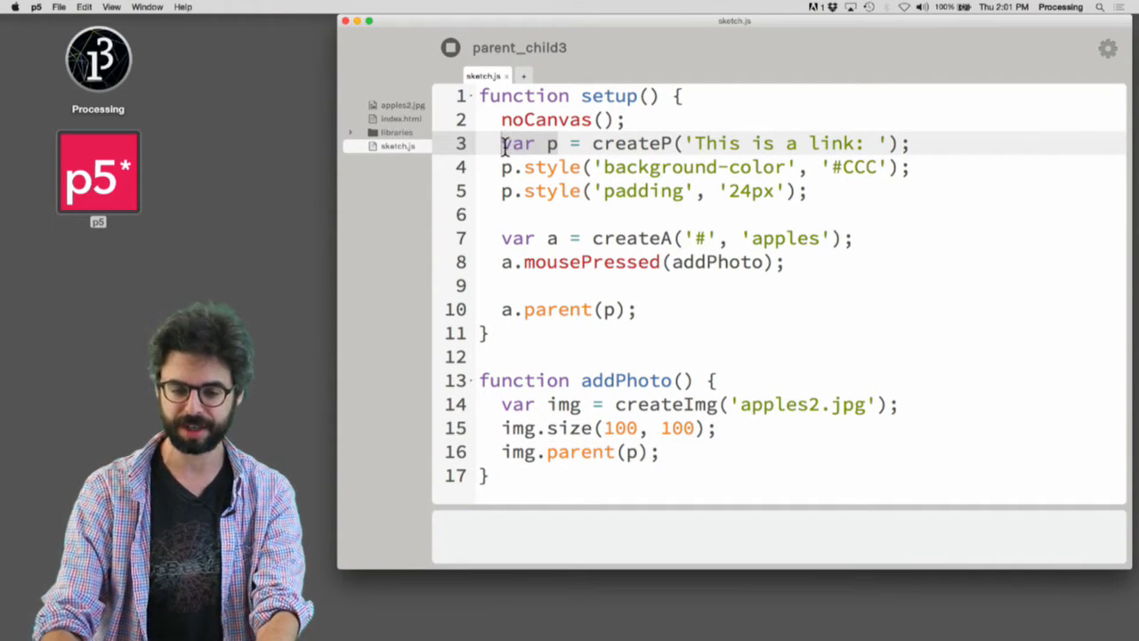
{"action": "type", "text": "var p;"}
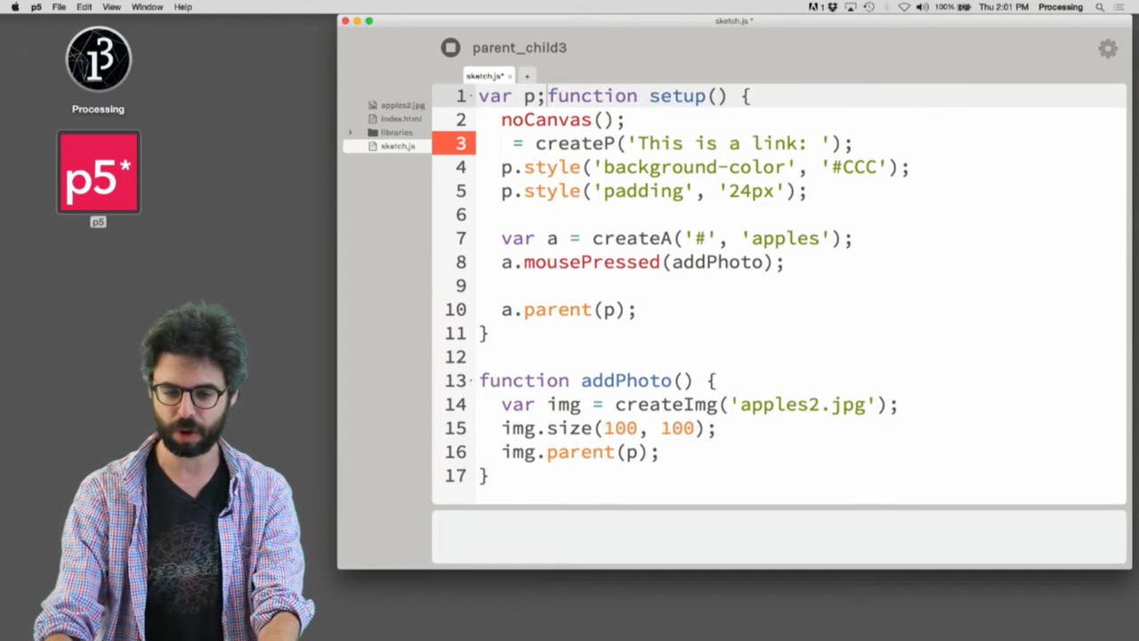
{"action": "key", "text": "Return"}
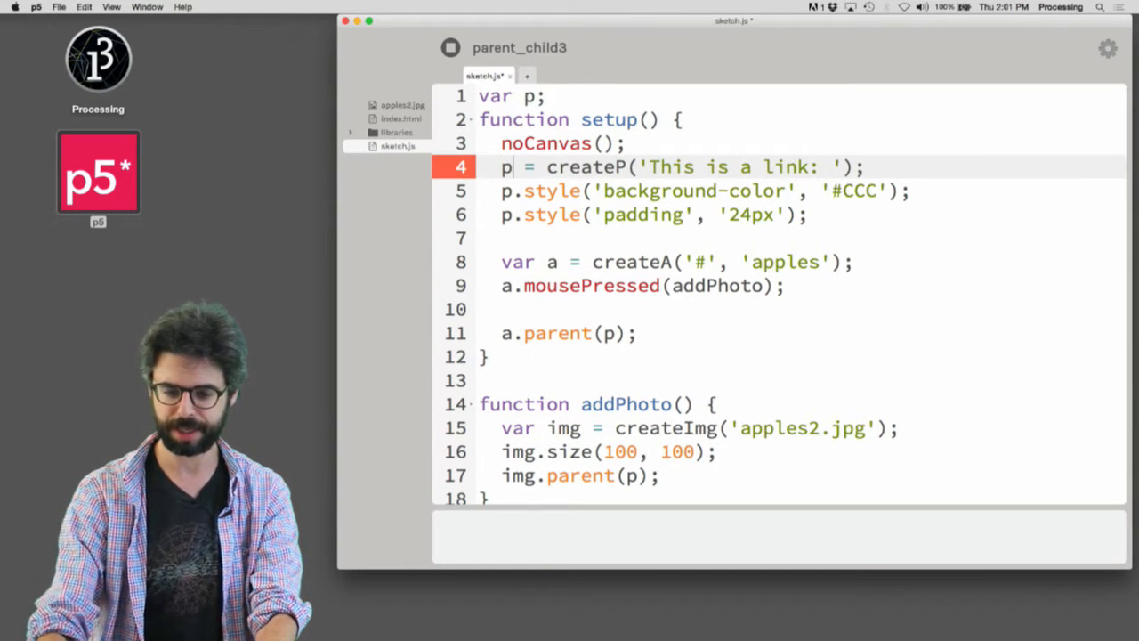
Run the updated sketch and add an apple image inside the gray paragraph.
{"action": "left_click", "coordinate": [451, 48]}
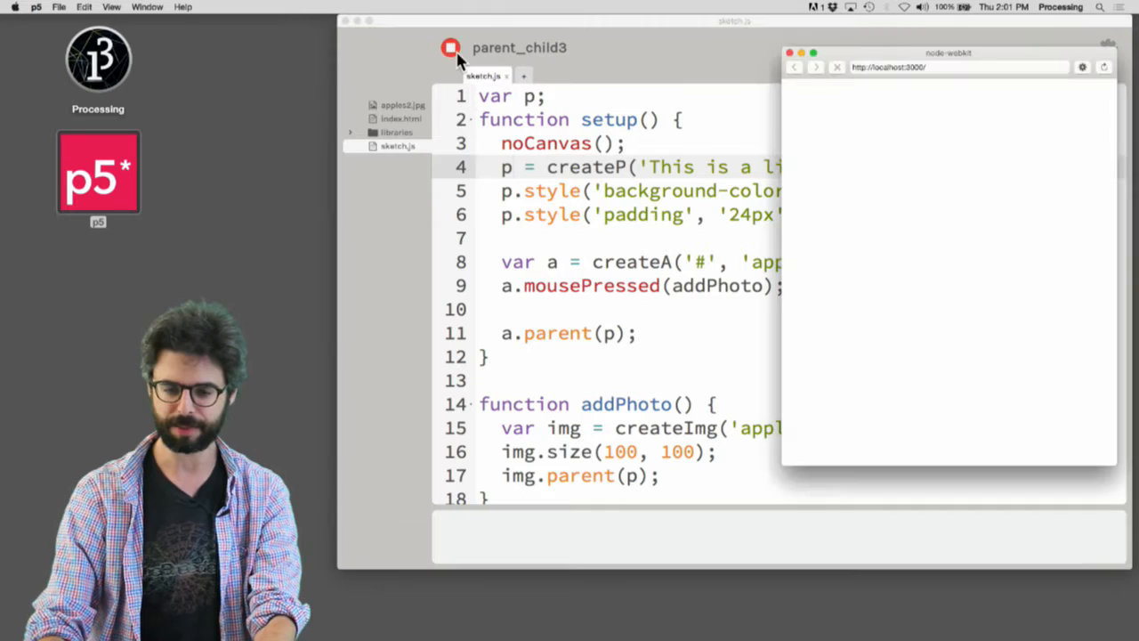
{"action": "left_click", "coordinate": [451, 48]}
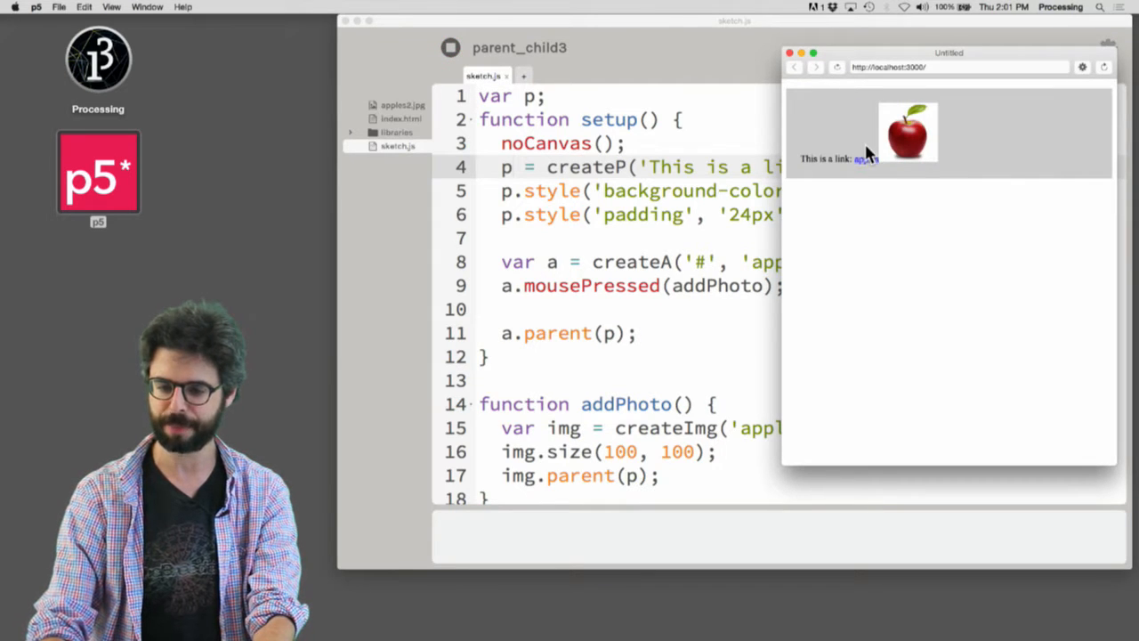
{"action": "left_click", "coordinate": [865, 158]}
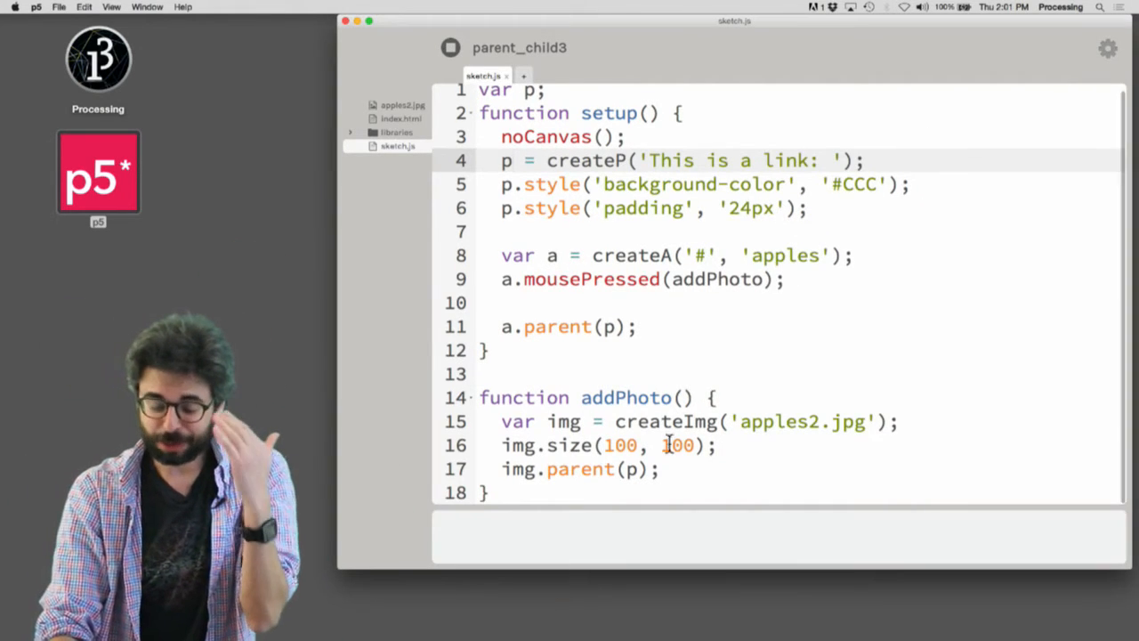
{"action": "type", "text": "p.ch"}
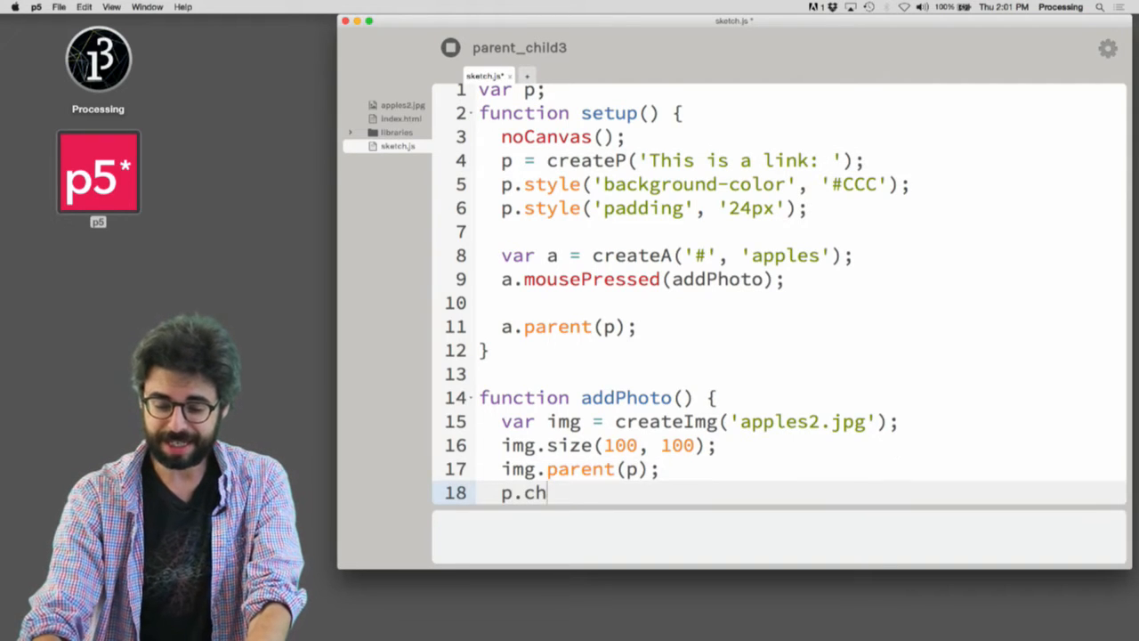
{"action": "type", "text": "ild(img);"}
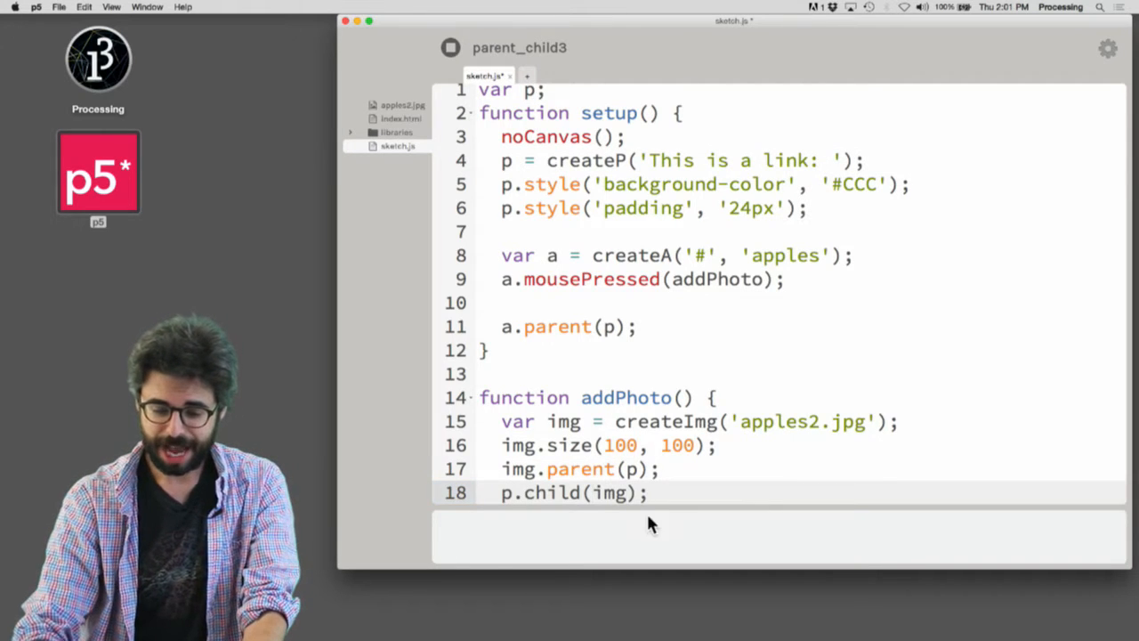
{"action": "scroll", "scroll_direction": "down", "scroll_amount": 3}
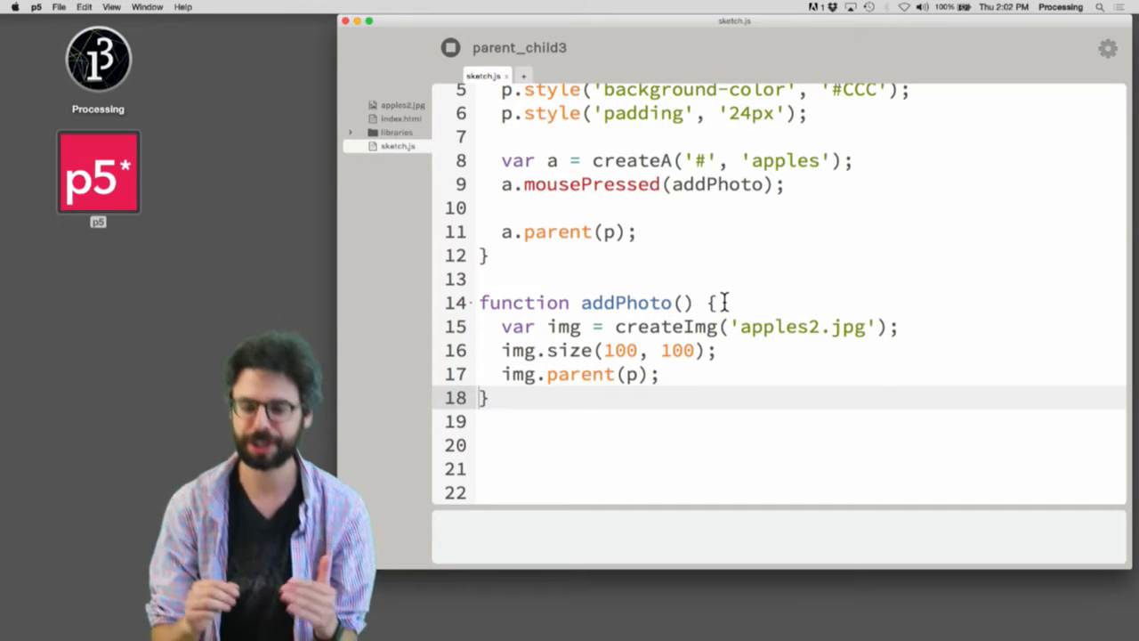
Wrap the paragraph and link code in for (var i = 0; i < 5; i++) and delete the global var p.
{"action": "scroll", "scroll_direction": "up", "scroll_amount": 3}
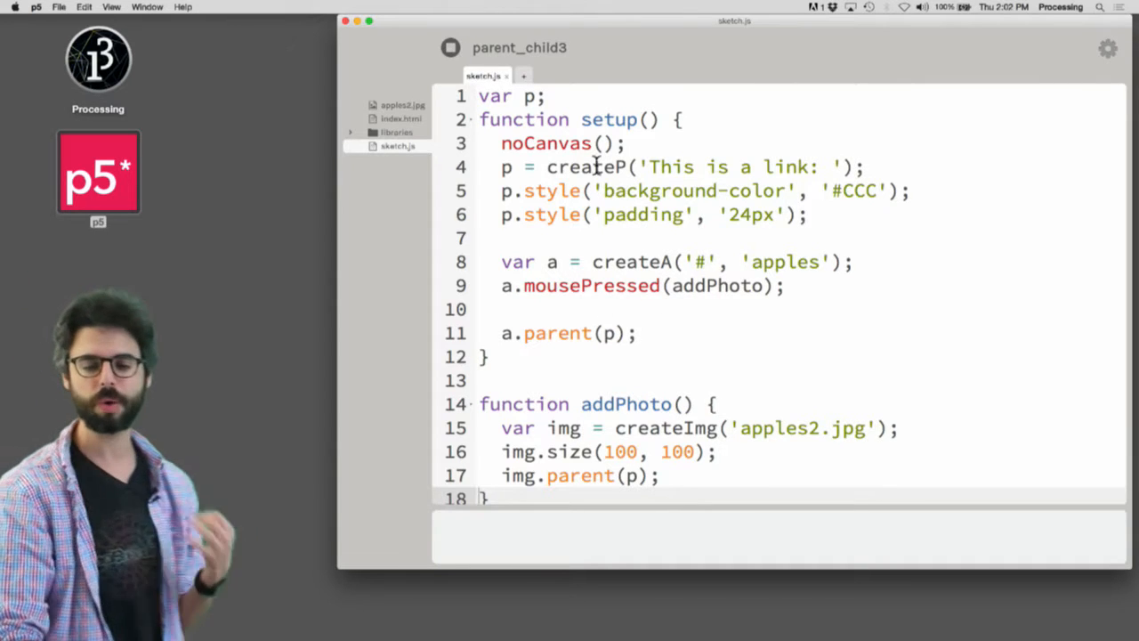
{"action": "left_click", "coordinate": [502, 166]}
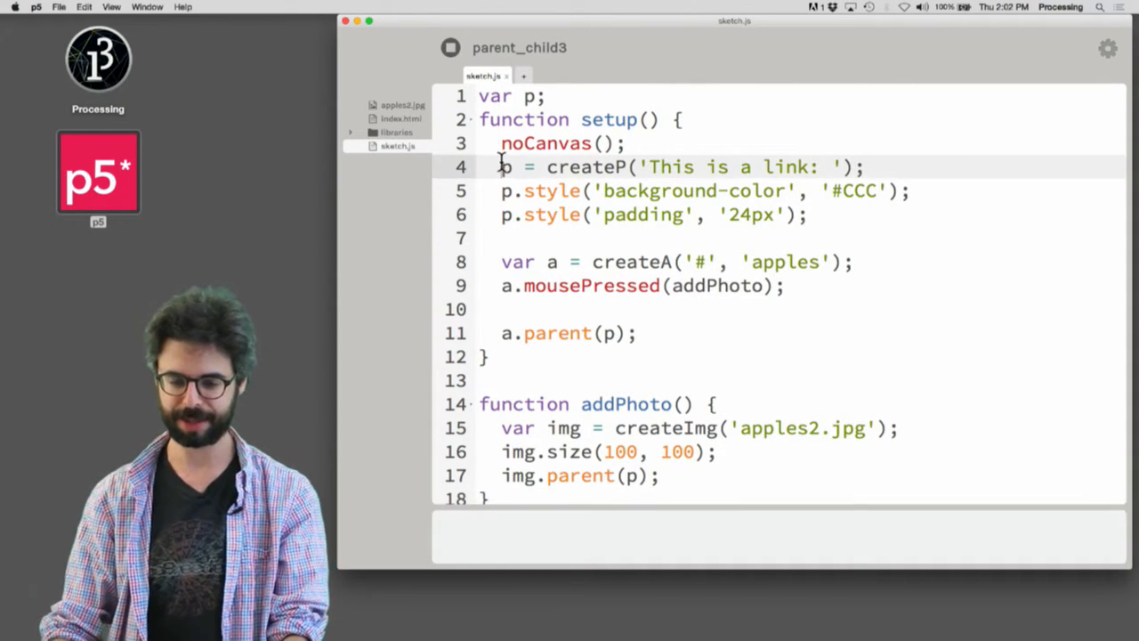
{"action": "type", "text": "for (var i"}
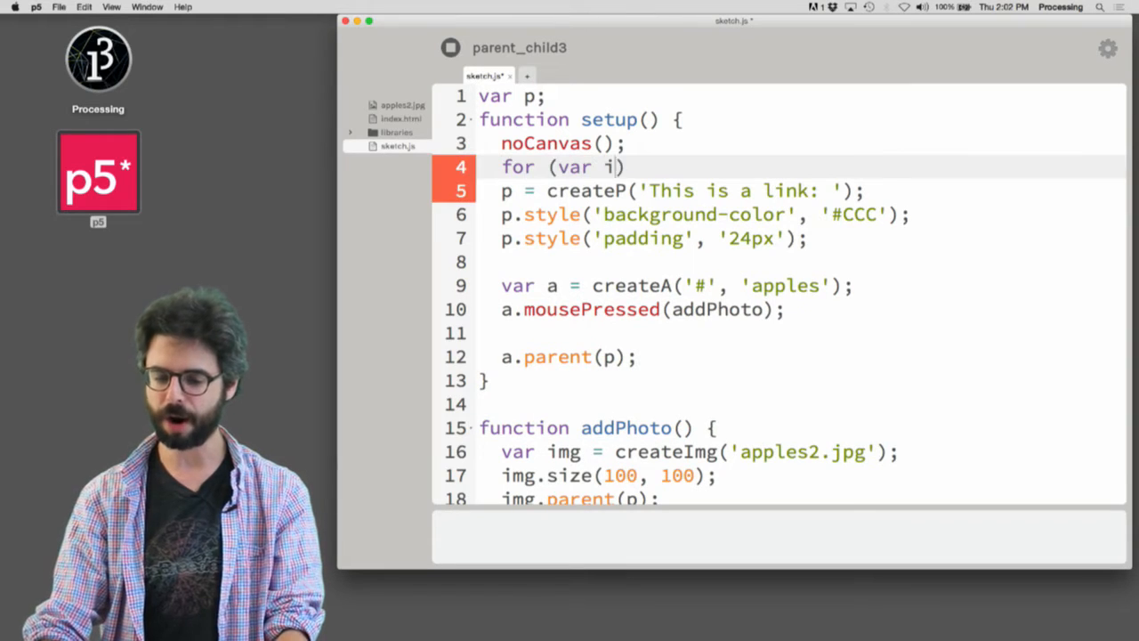
{"action": "type", "text": "= 0; i <"}
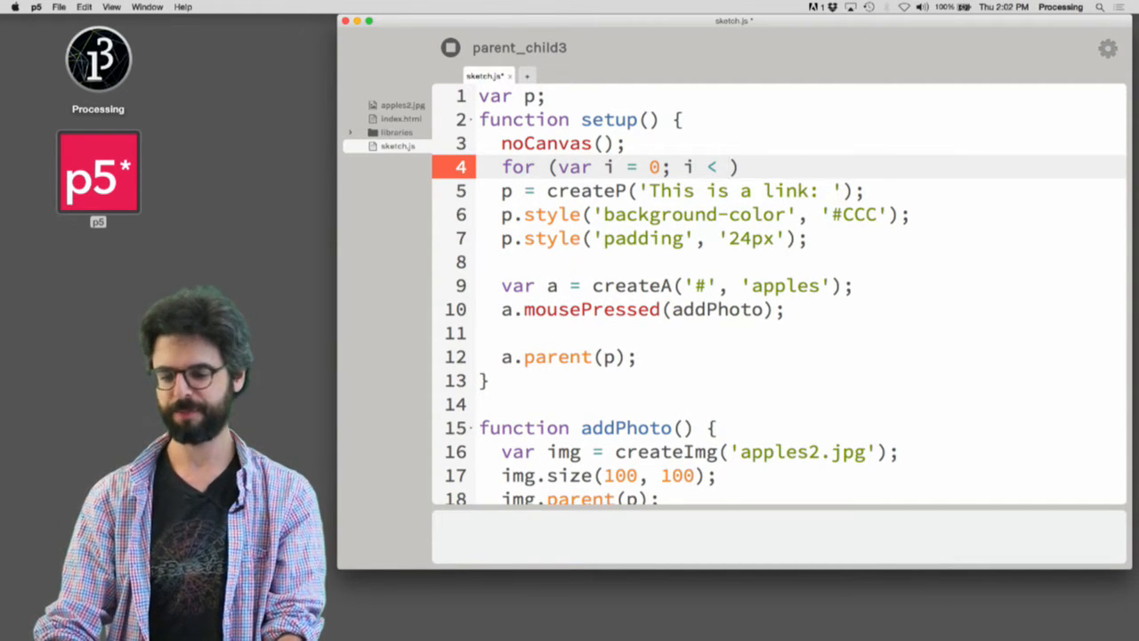
{"action": "type", "text": "5; i++) {"}
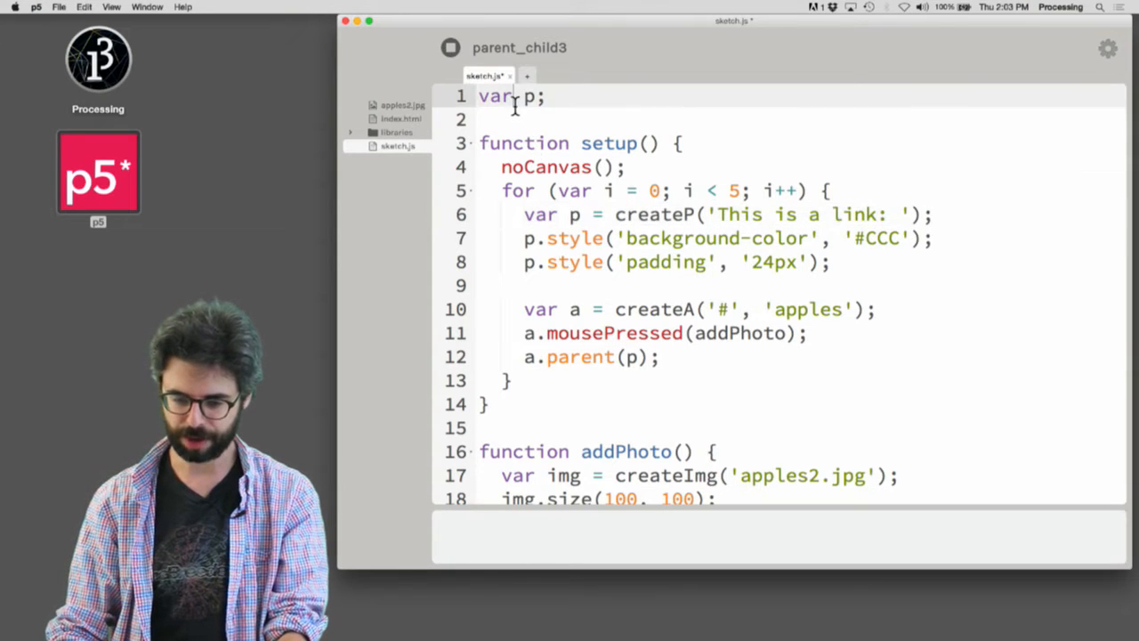
{"action": "key", "text": "Backspace"}
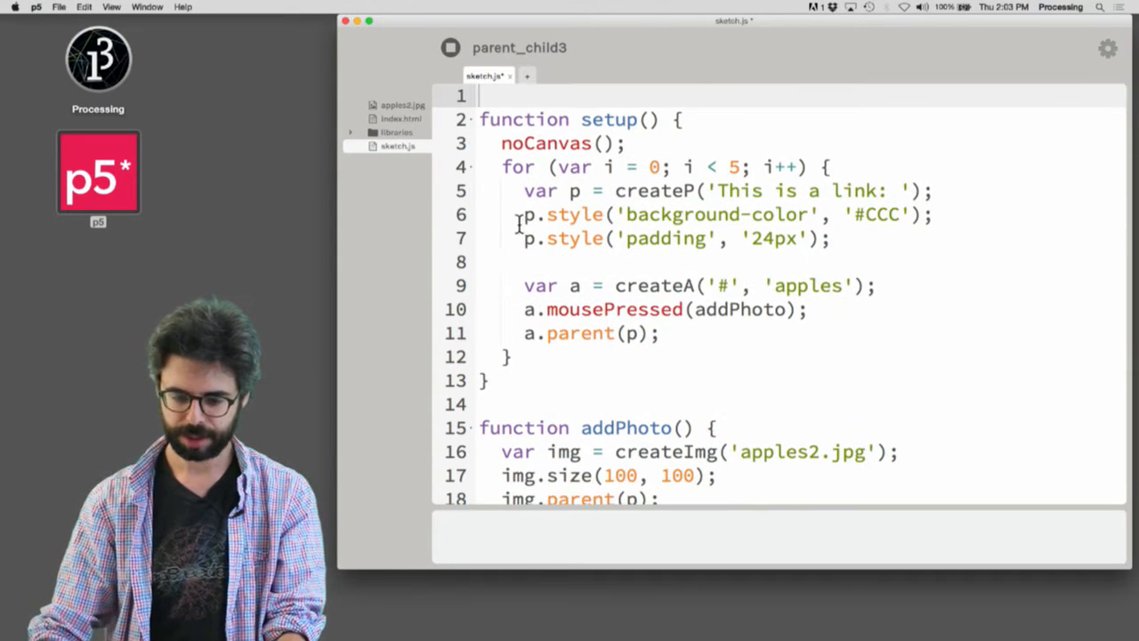
{"action": "scroll", "scroll_direction": "up", "scroll_amount": 3}
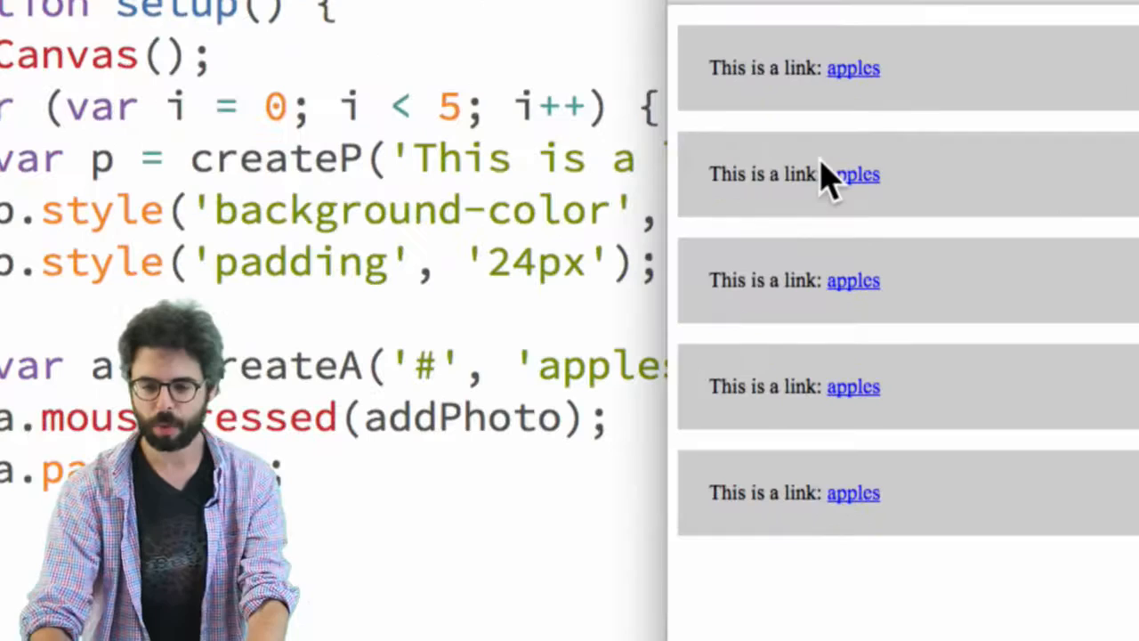
{"action": "mouse_move", "coordinate": [818, 107]}
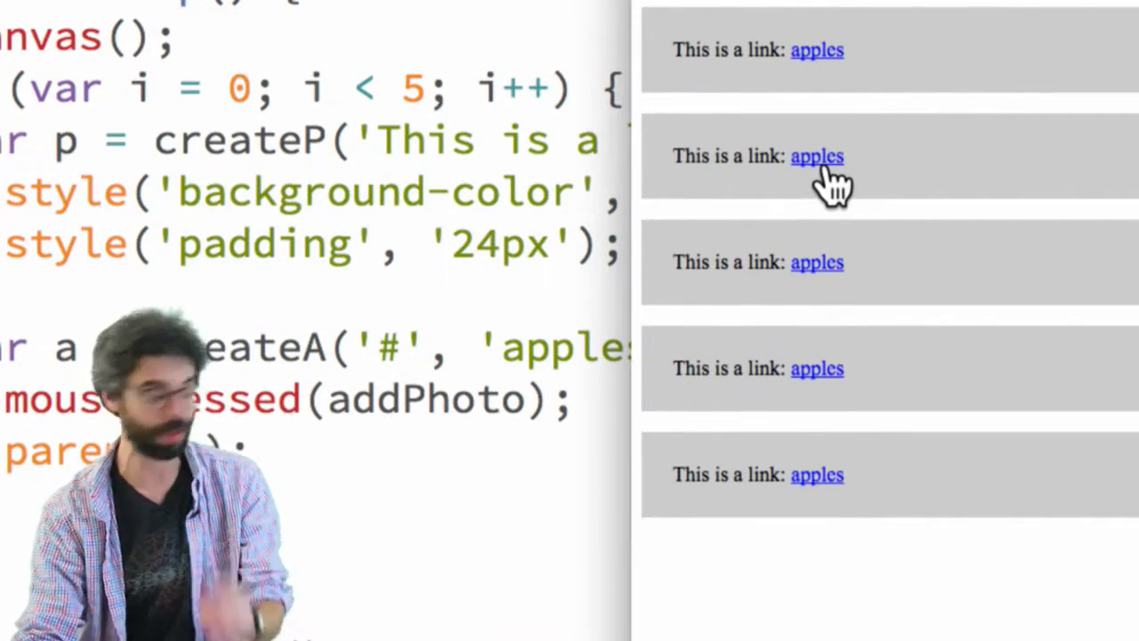
{"action": "mouse_move", "coordinate": [828, 218]}
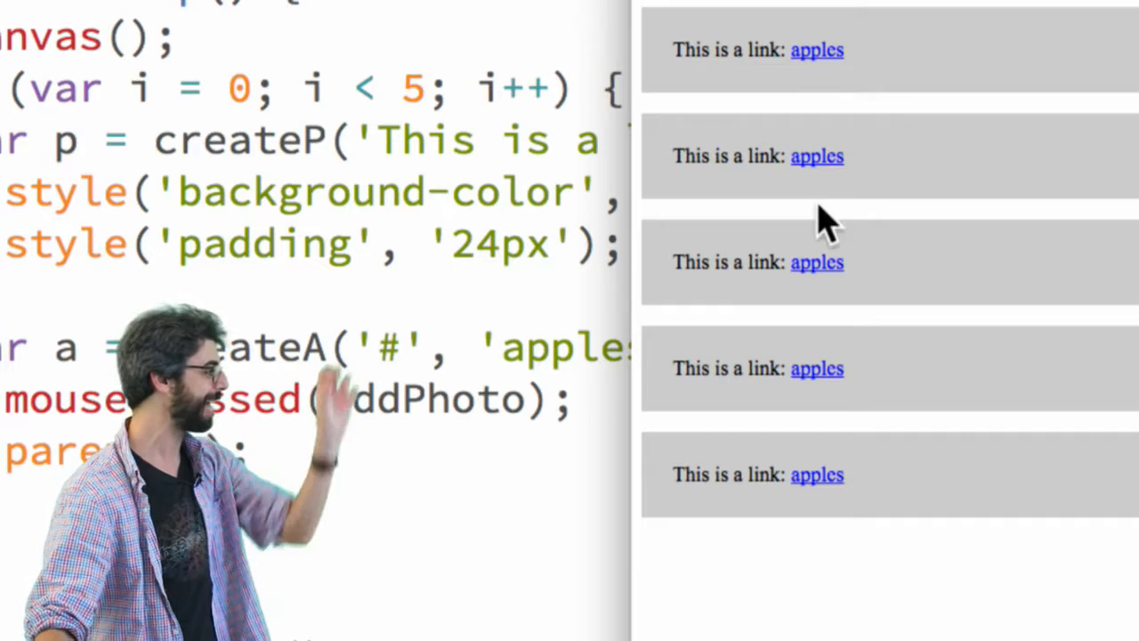
{"action": "mouse_move", "coordinate": [817, 267]}
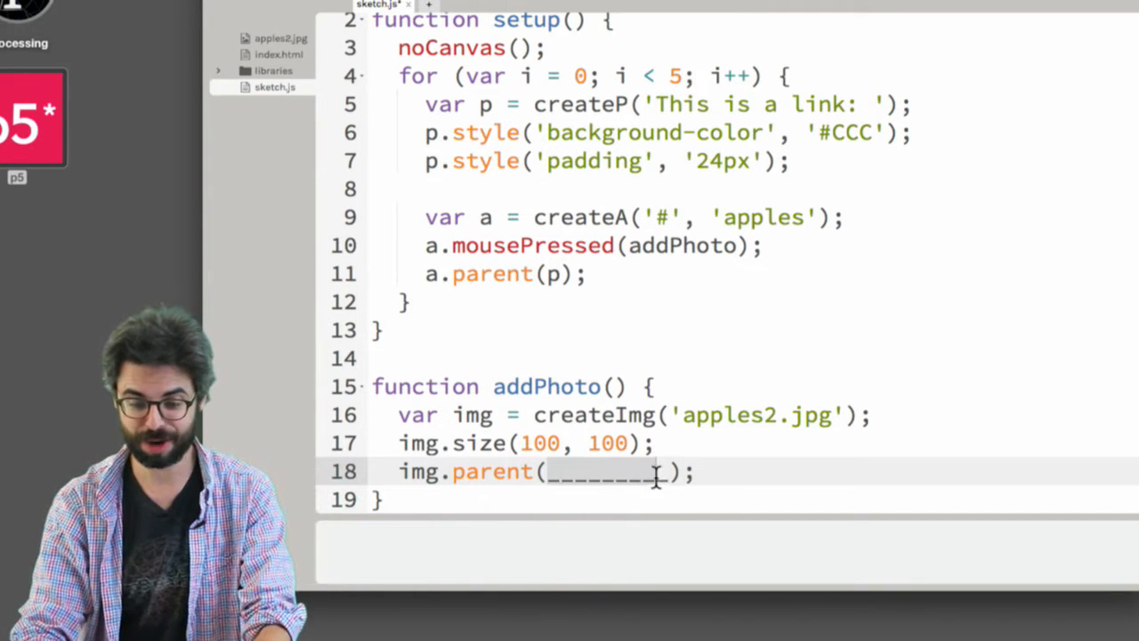
Change the image parent to this, run, and add two apples via the second link.
{"action": "type", "text": "this"}
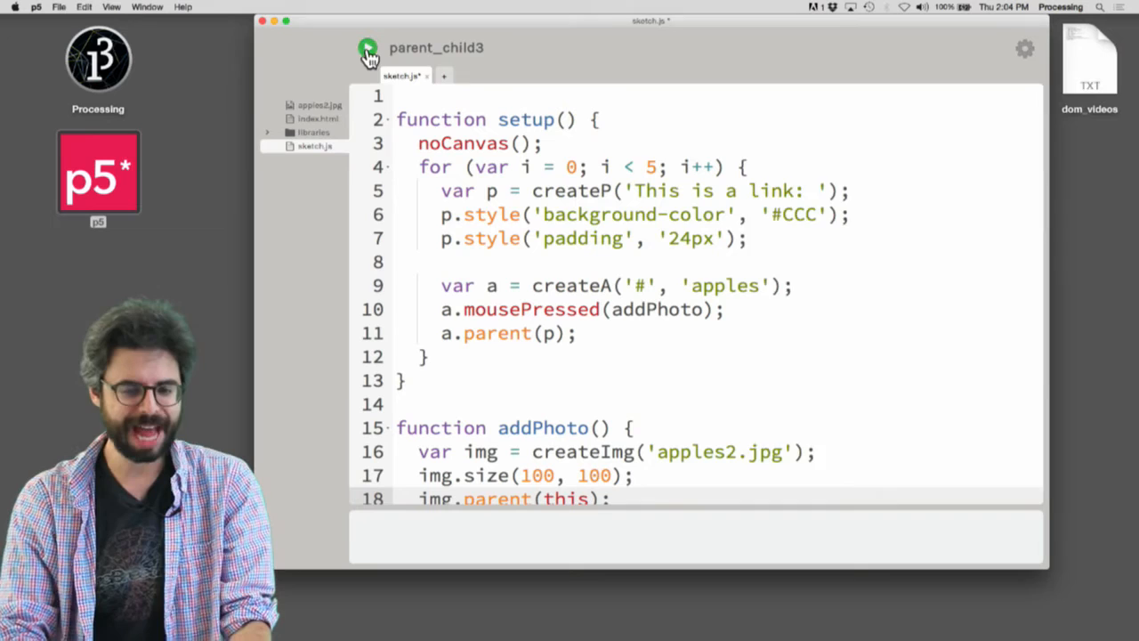
{"action": "left_click", "coordinate": [368, 48]}
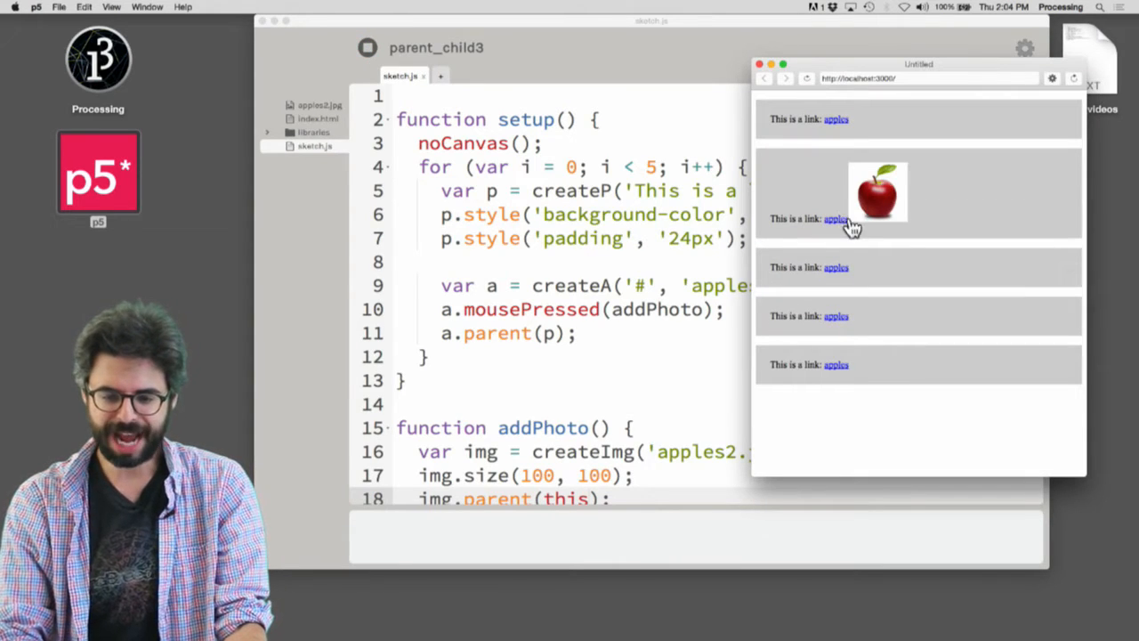
{"action": "left_click", "coordinate": [835, 218]}
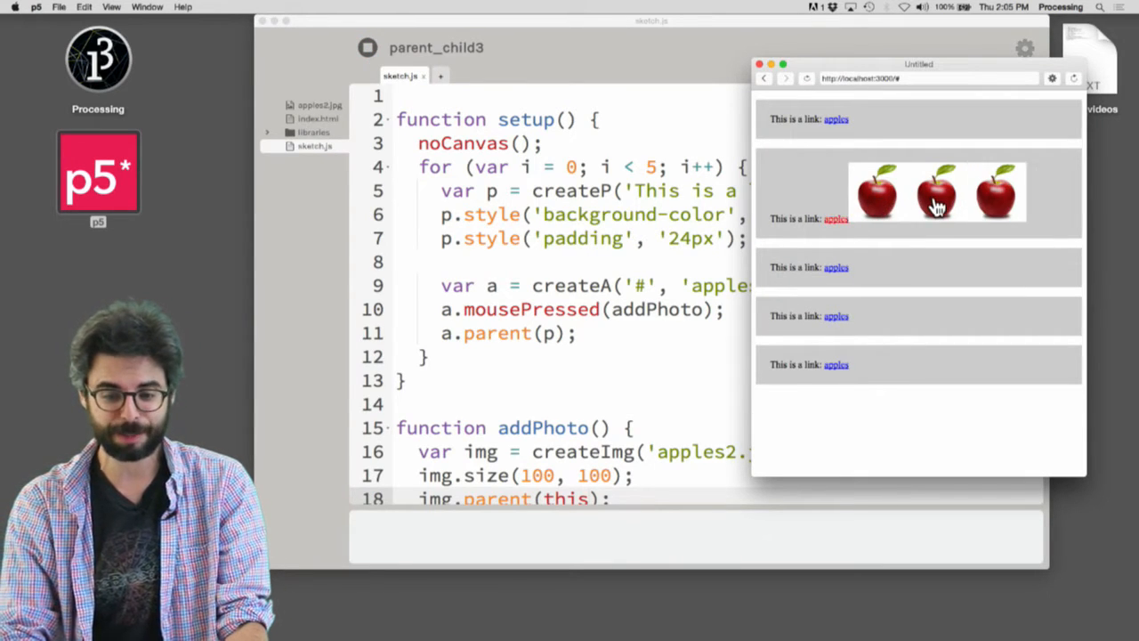
{"action": "left_click", "coordinate": [836, 219]}
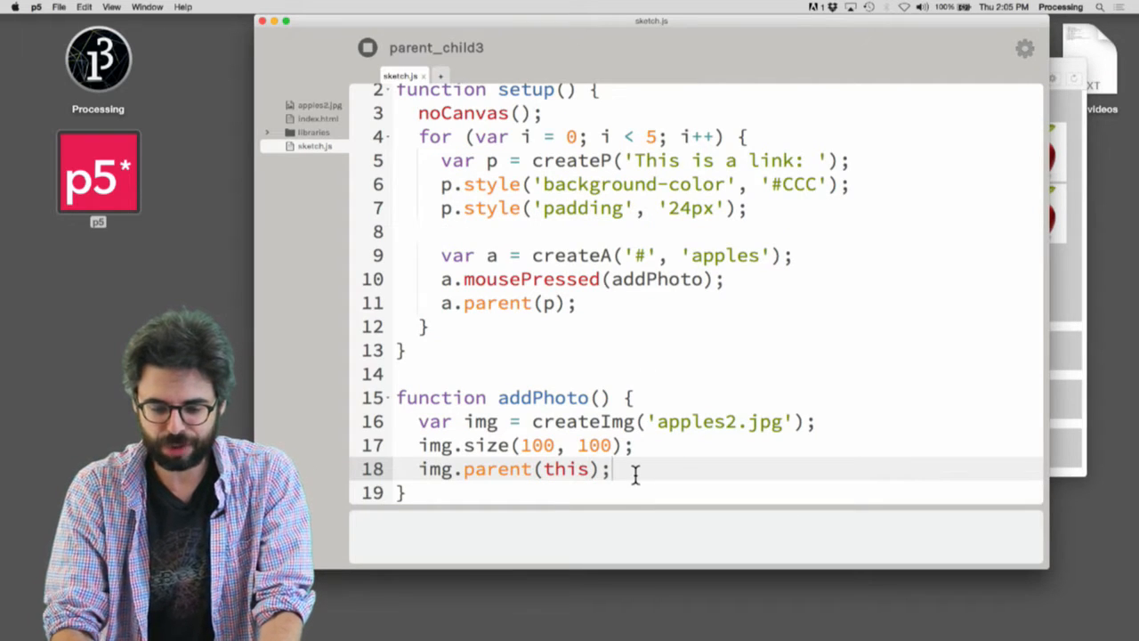
{"action": "key", "text": "return"}
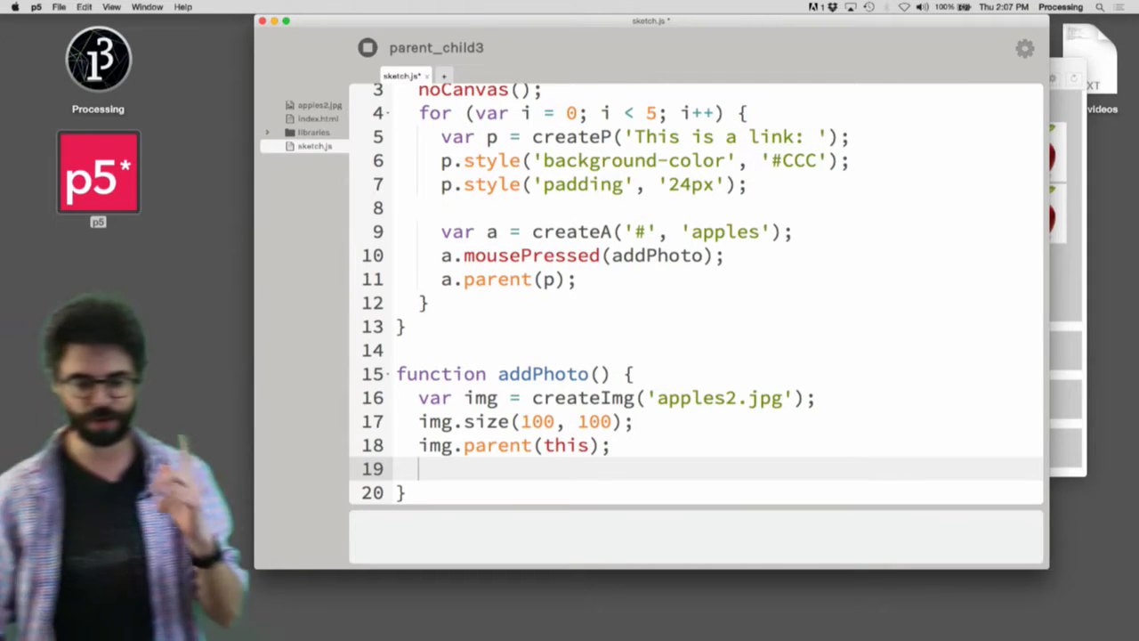
In addPhoto, store this.parent() as var paragraph and parent each image to paragraph.
{"action": "key", "text": "Return"}
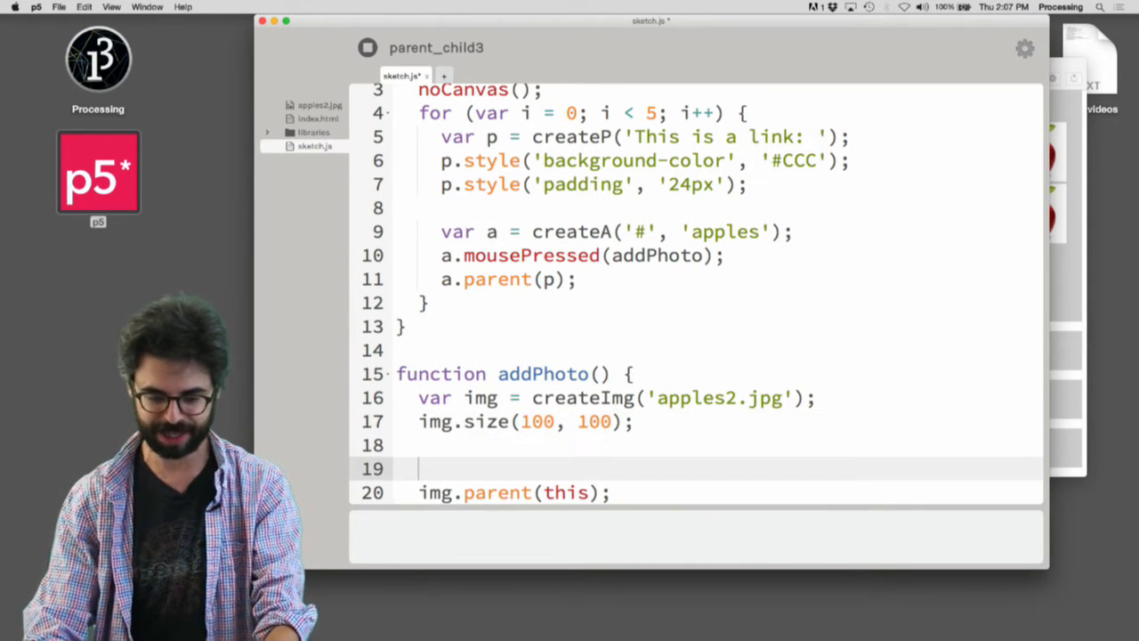
{"action": "type", "text": "var parag"}
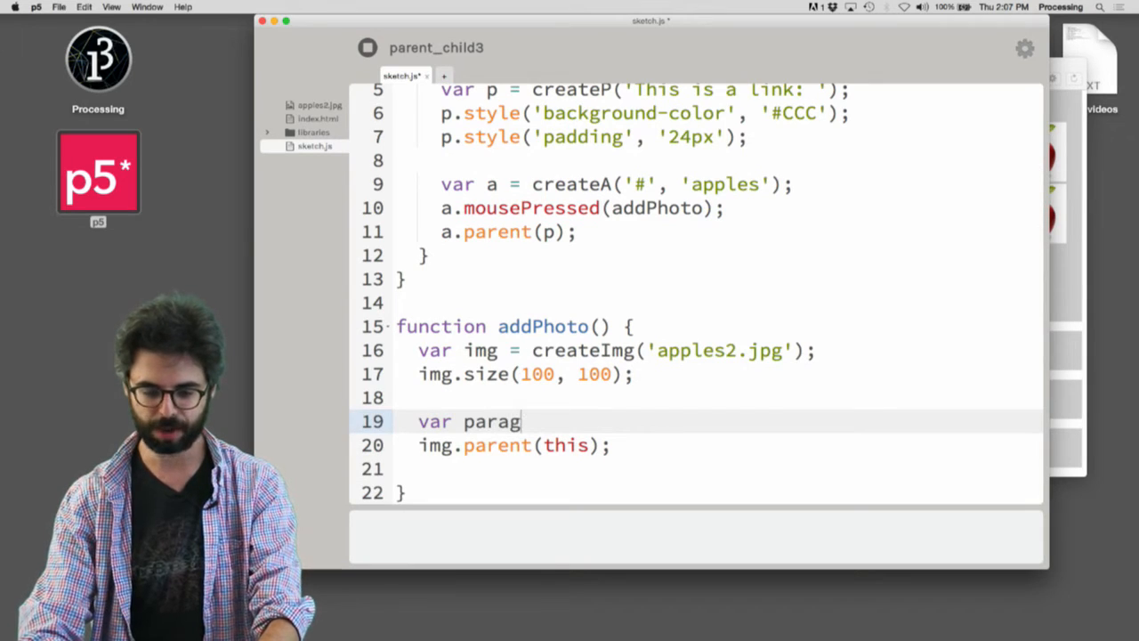
{"action": "type", "text": "raph = i"}
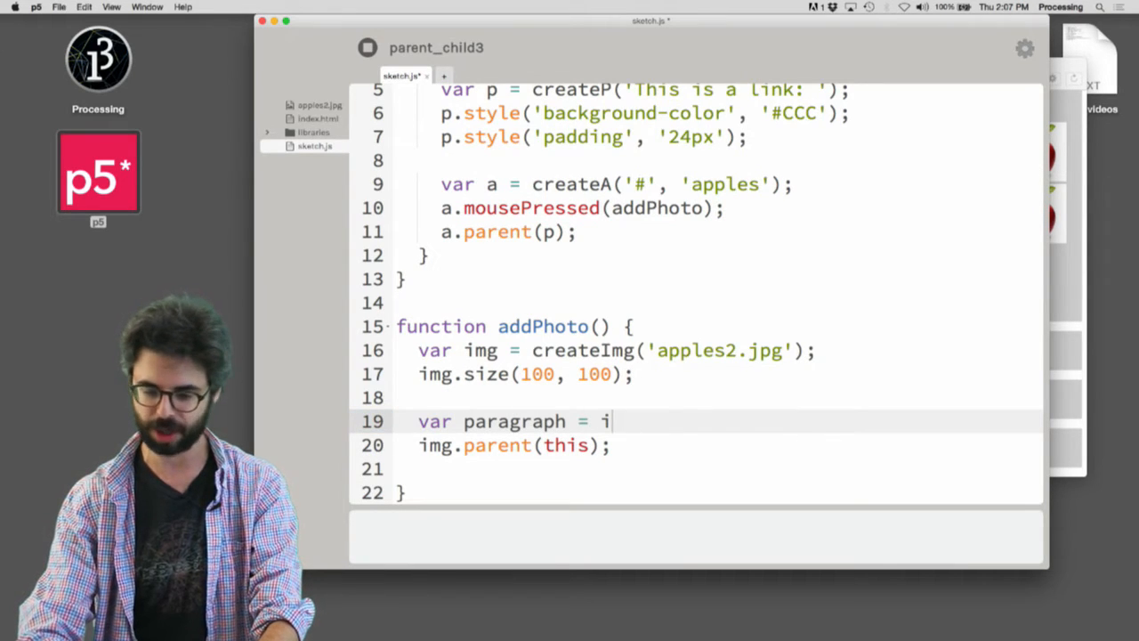
{"action": "type", "text": "this.parent()L"}
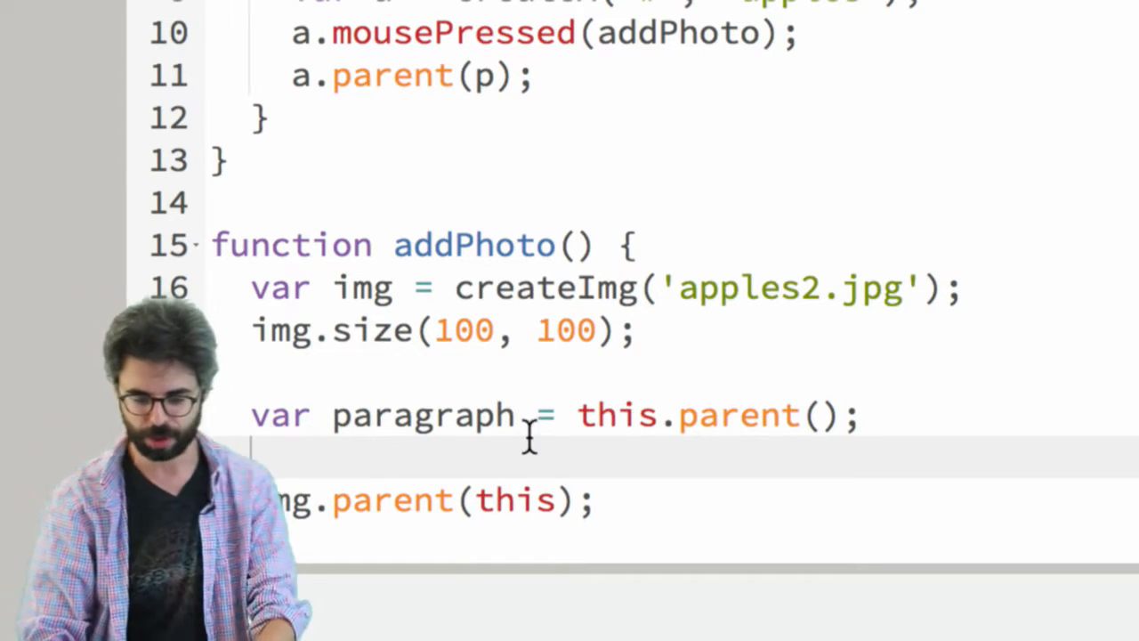
{"action": "type", "text": "paragrap"}
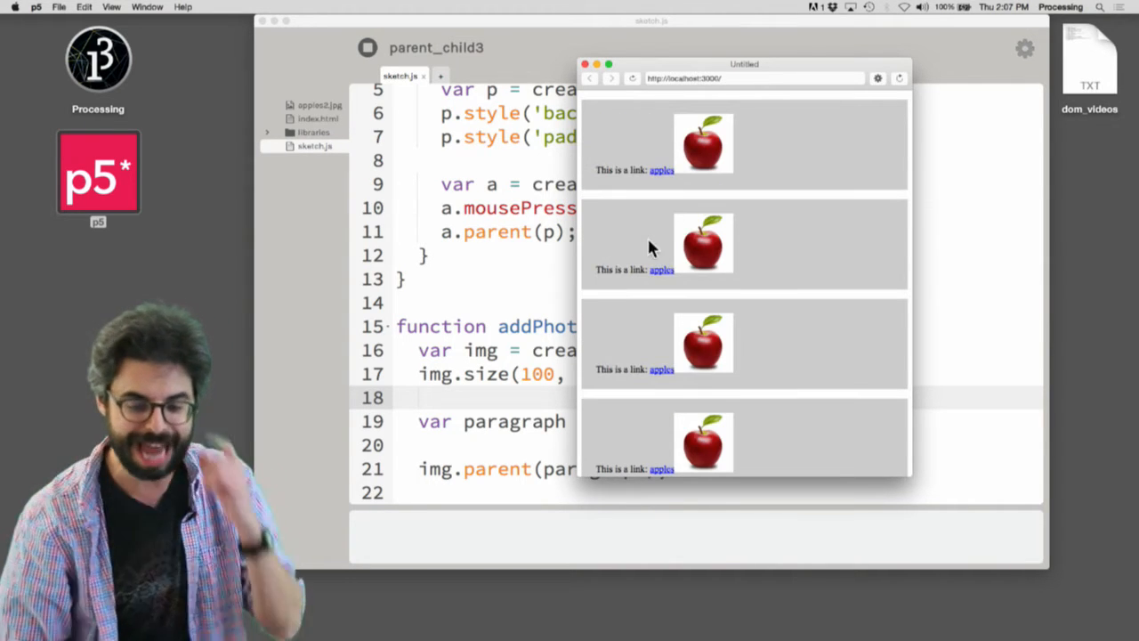
{"action": "mouse_move", "coordinate": [515, 320]}
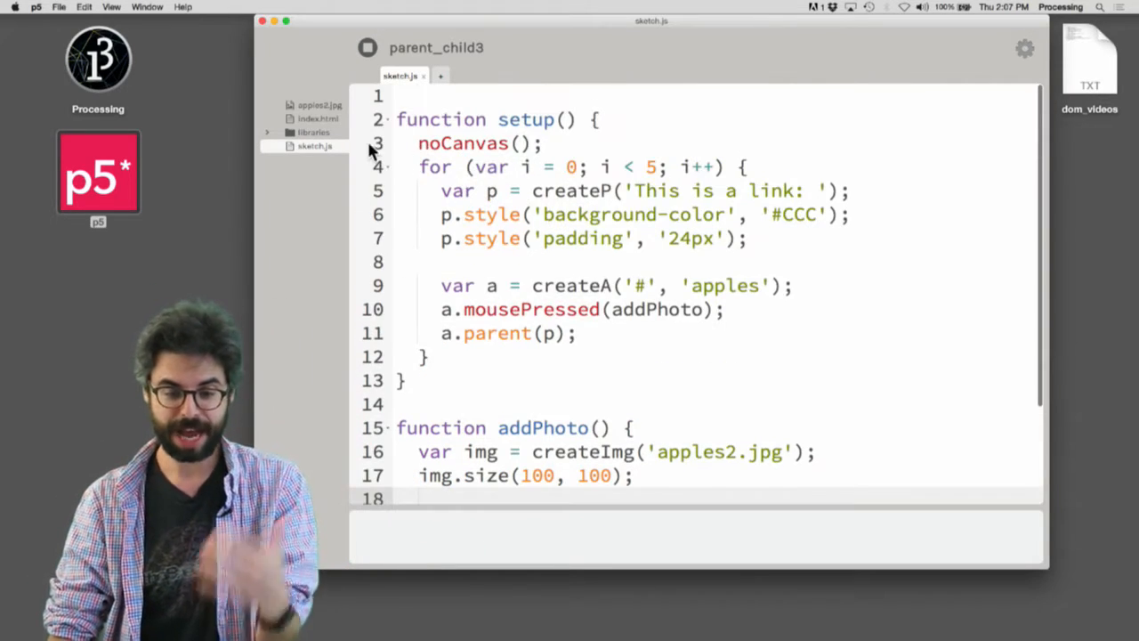
In index.html, add a <button id="clear"> labelled 'clear images' wrapped in <p></p> tags.
{"action": "left_click", "coordinate": [317, 118]}
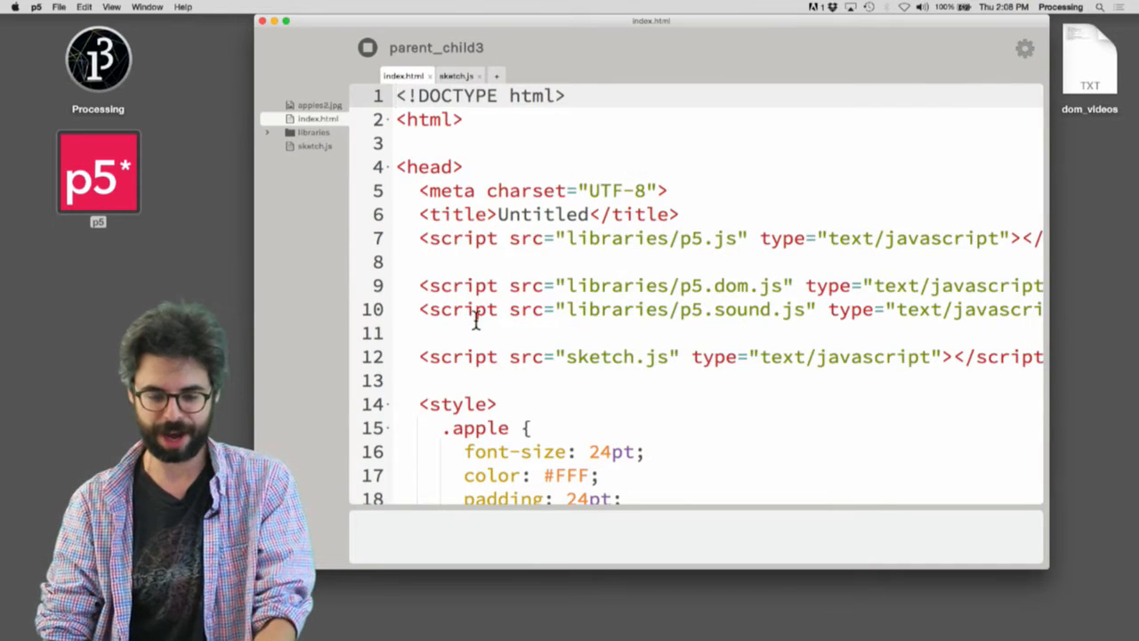
{"action": "scroll", "scroll_direction": "down", "scroll_amount": 3}
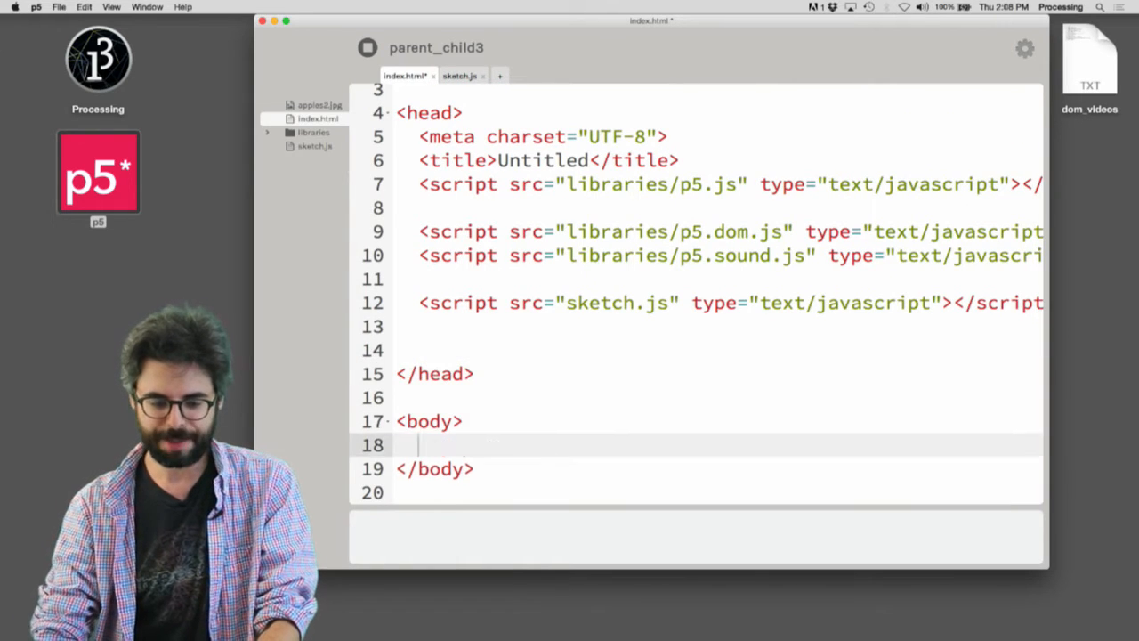
{"action": "type", "text": "<button id ="}
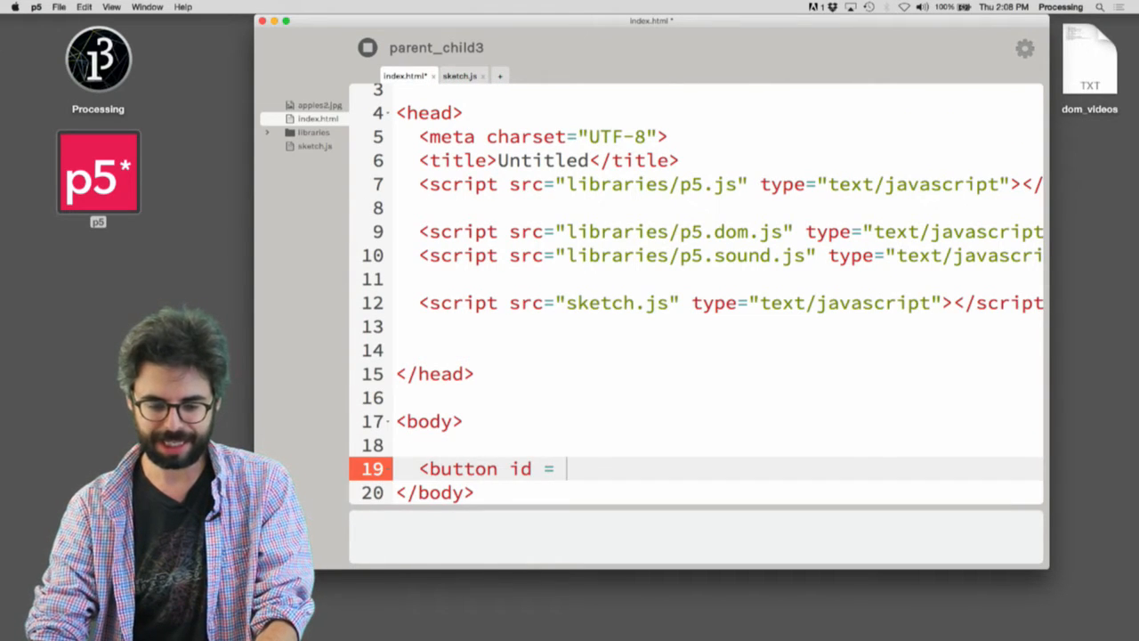
{"action": "type", "text": "\"clear\"></button>"}
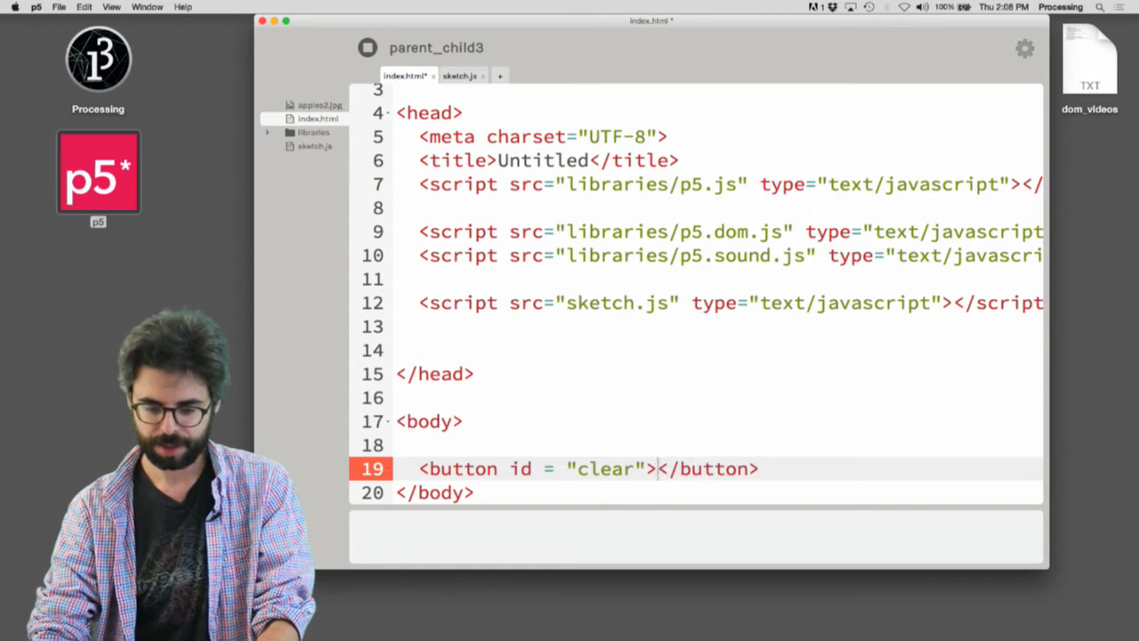
{"action": "type", "text": "clear imag"}
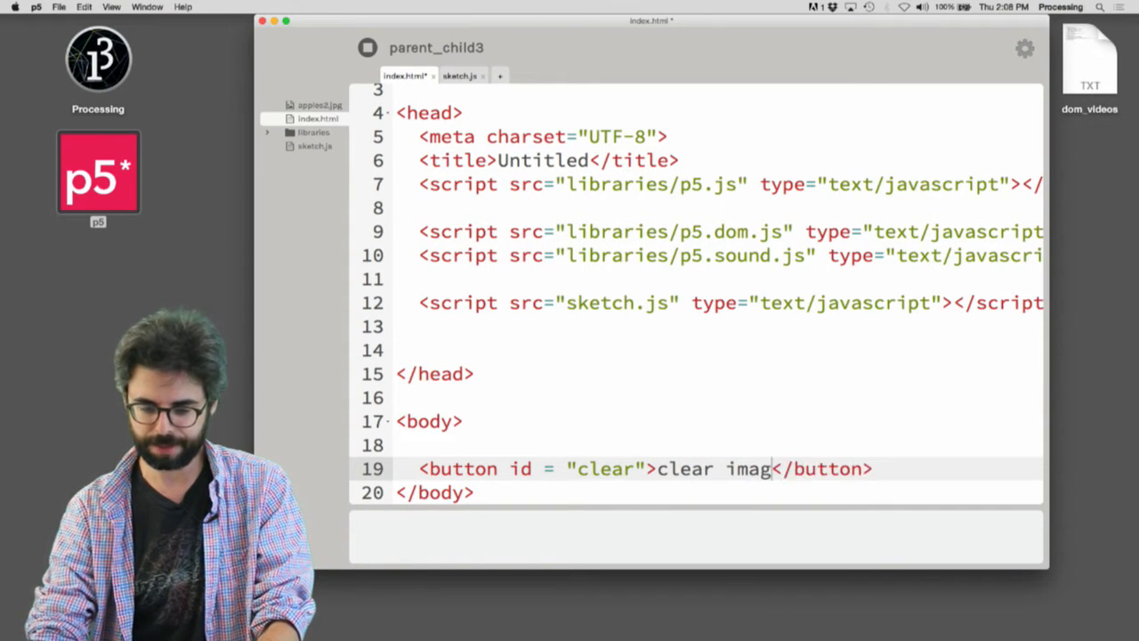
{"action": "type", "text": "es"}
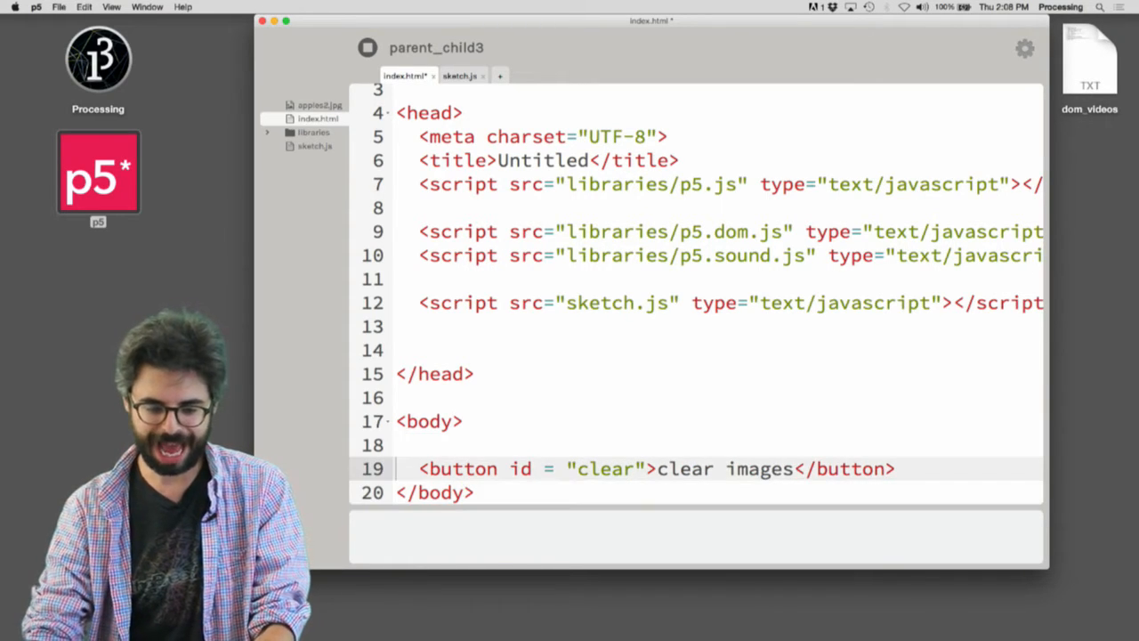
{"action": "type", "text": "<"}
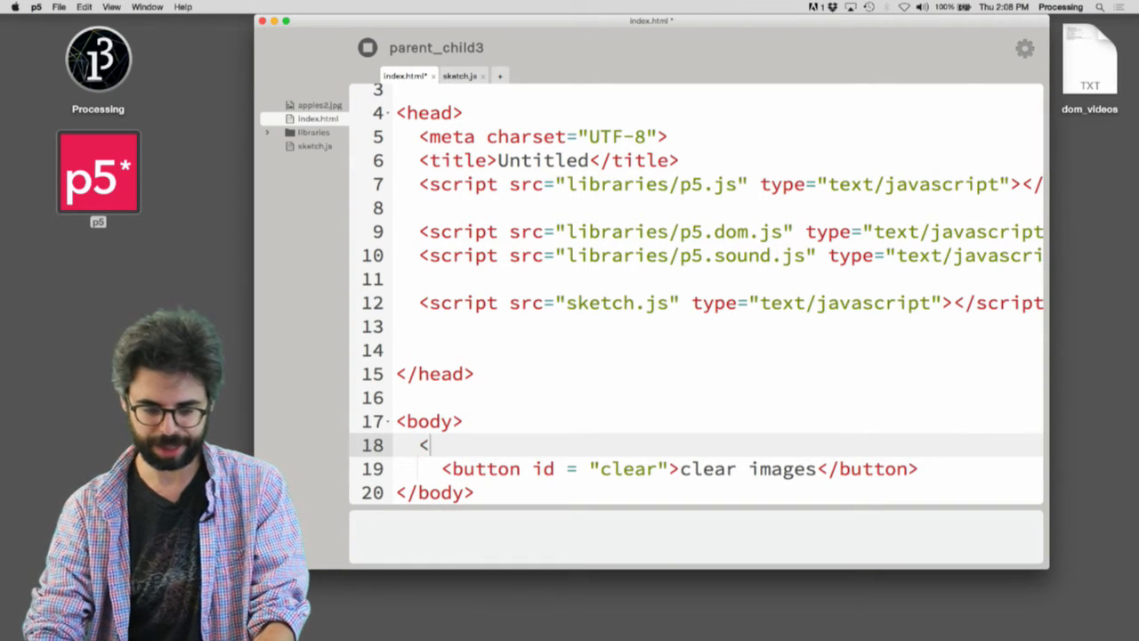
{"action": "type", "text": "p></p>"}
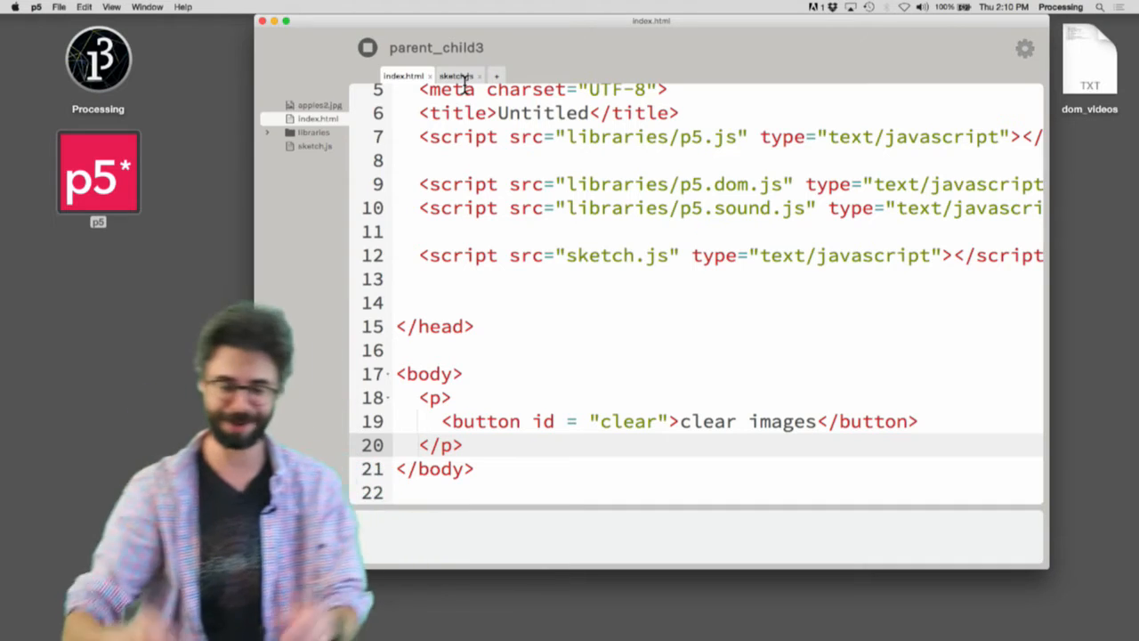
In sketch.js, declare var images = [] at the top and add images.push(img); in addPhoto.
{"action": "left_click", "coordinate": [456, 75]}
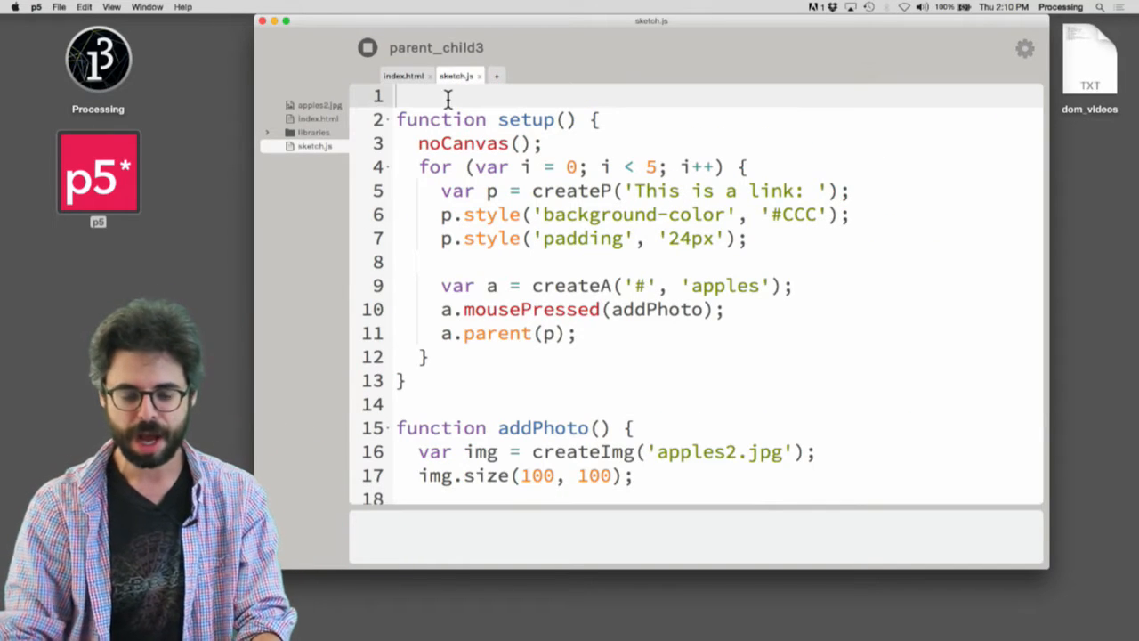
{"action": "type", "text": "var images = p"}
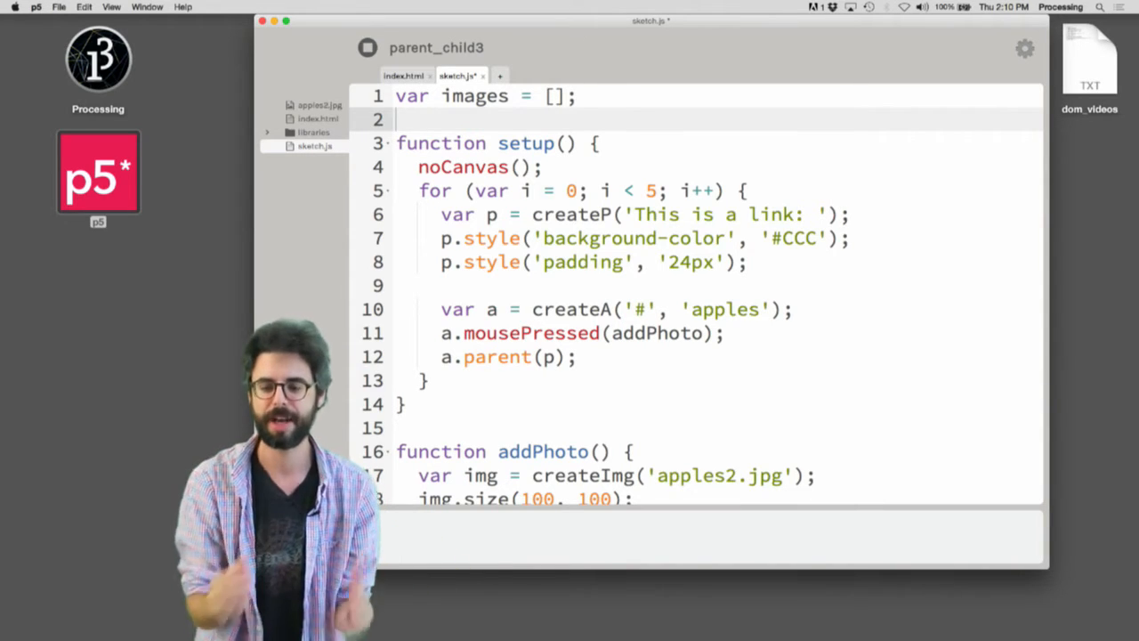
{"action": "scroll", "scroll_direction": "down", "scroll_amount": 3}
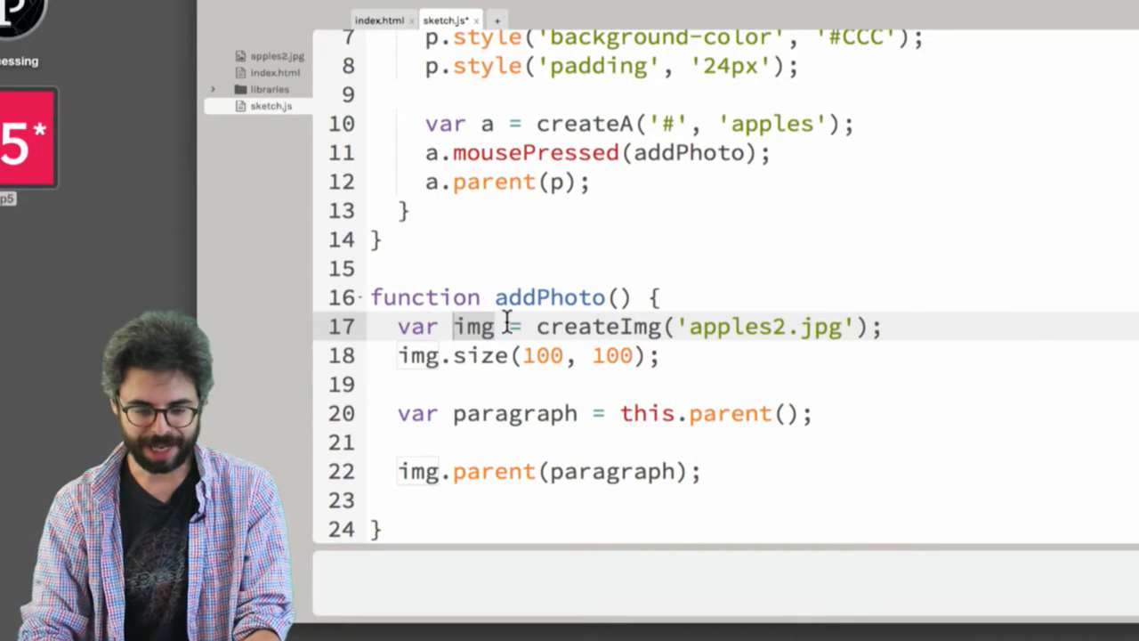
{"action": "type", "text": "im"}
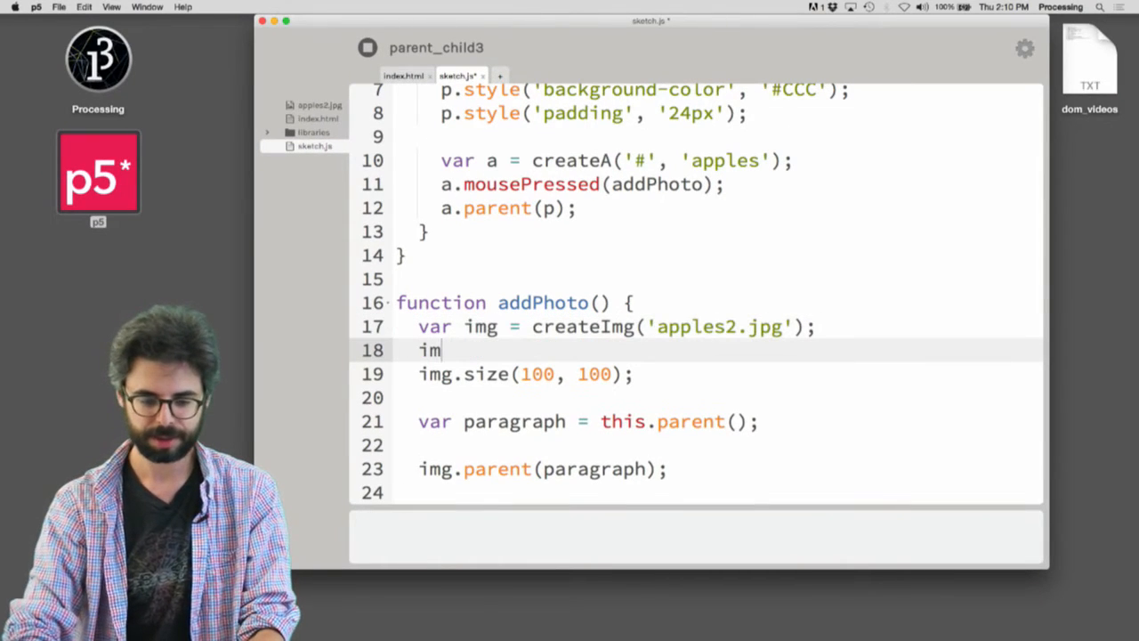
{"action": "type", "text": "g.p"}
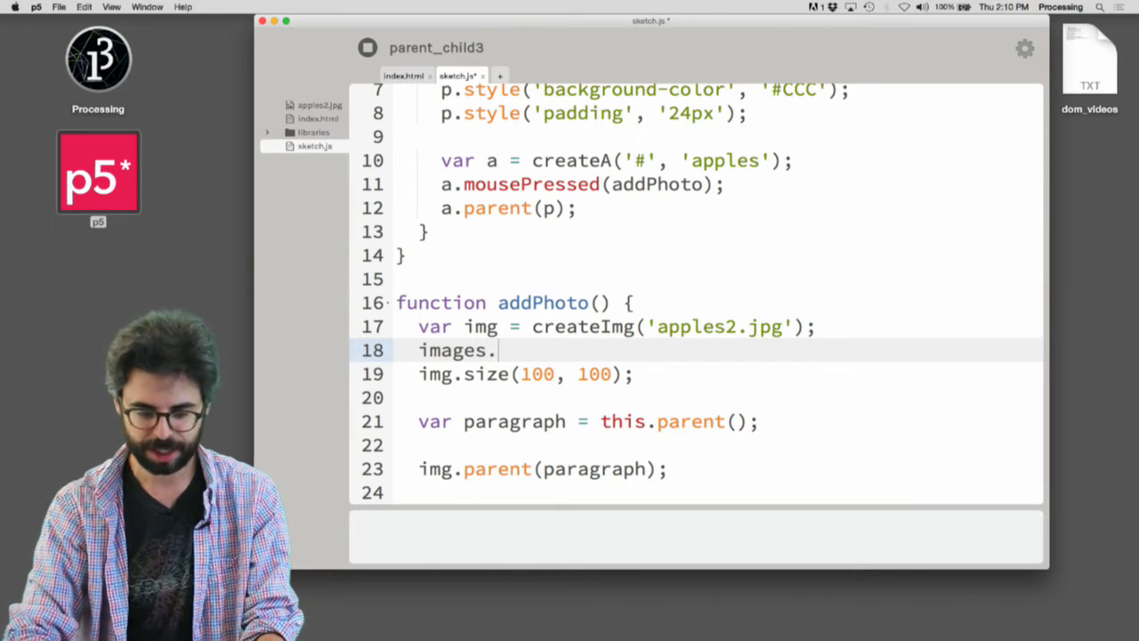
{"action": "type", "text": "push(img);"}
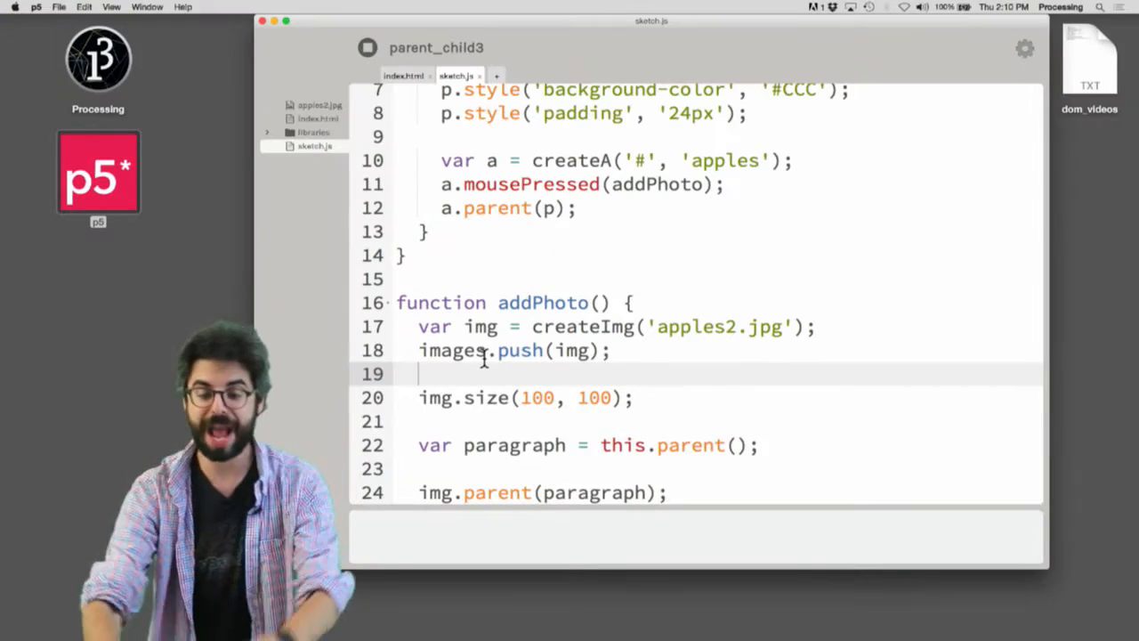
{"action": "scroll", "scroll_direction": "up", "scroll_amount": 3}
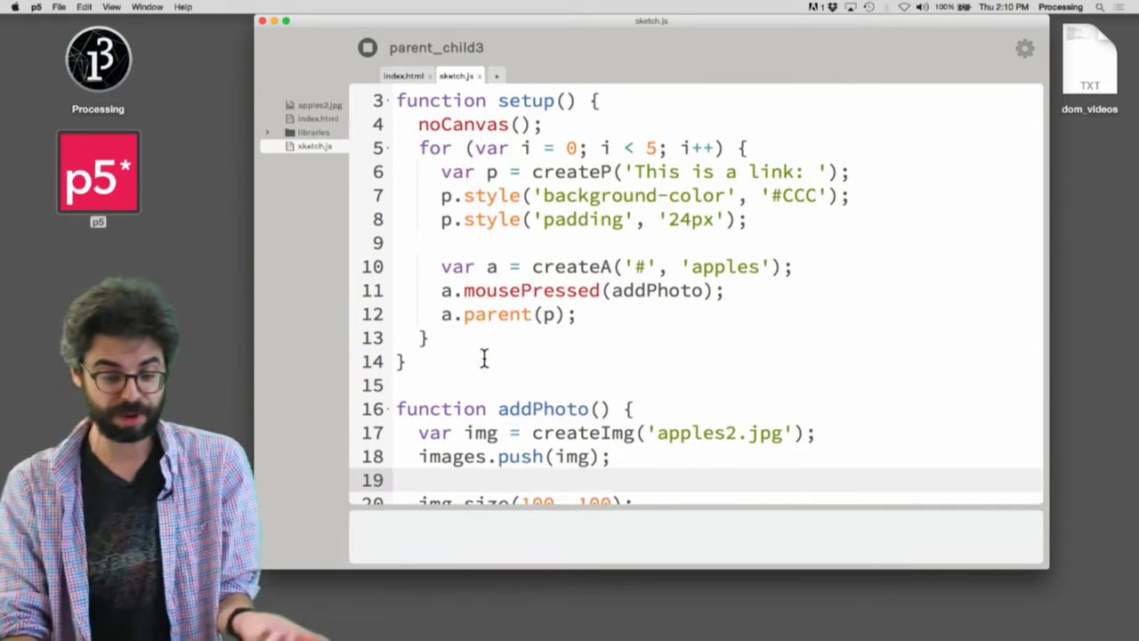
{"action": "scroll", "scroll_direction": "up", "scroll_amount": 3}
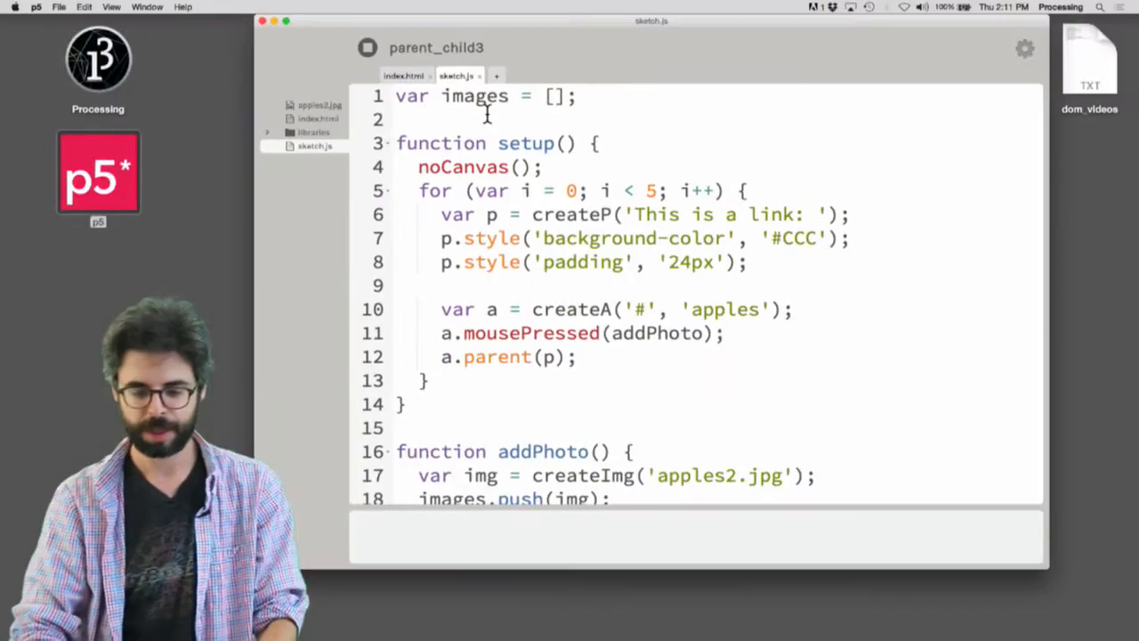
{"action": "scroll", "scroll_direction": "down", "scroll_amount": 3}
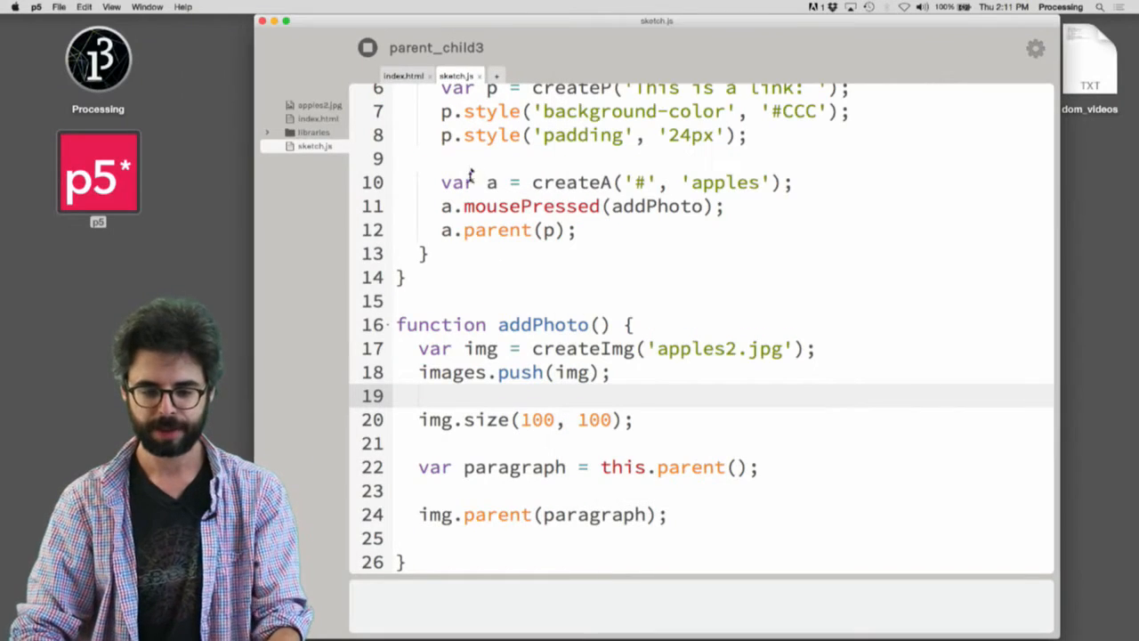
Add var button = select('#clear') and button.mousePressed(clearStuff), then begin function clearStuff.
{"action": "type", "text": "var button"}
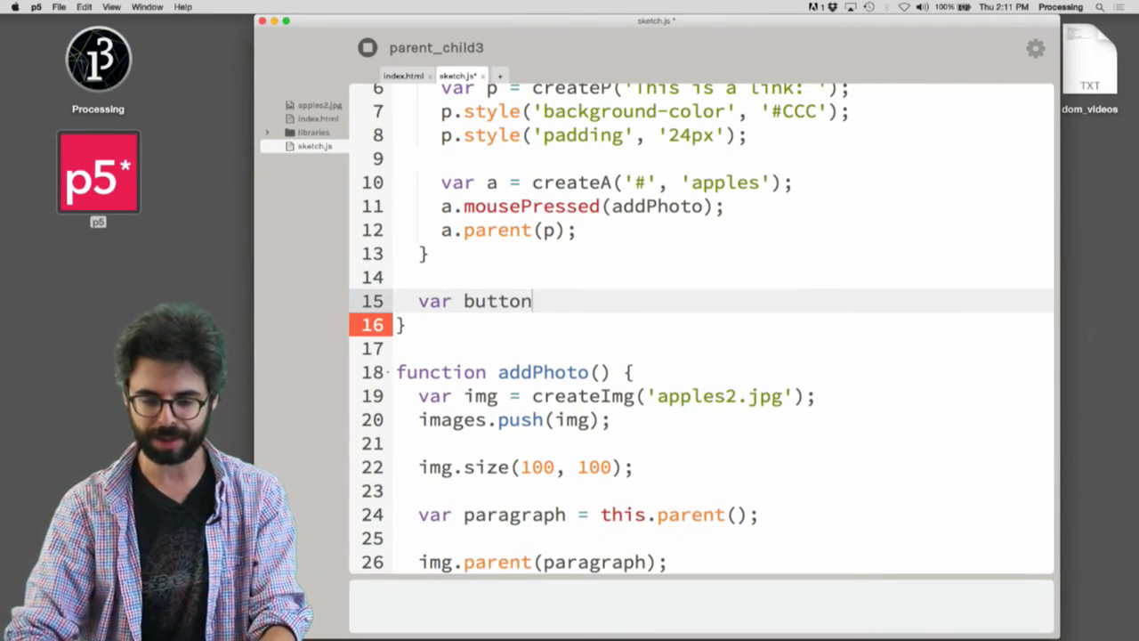
{"action": "type", "text": "= select('#')"}
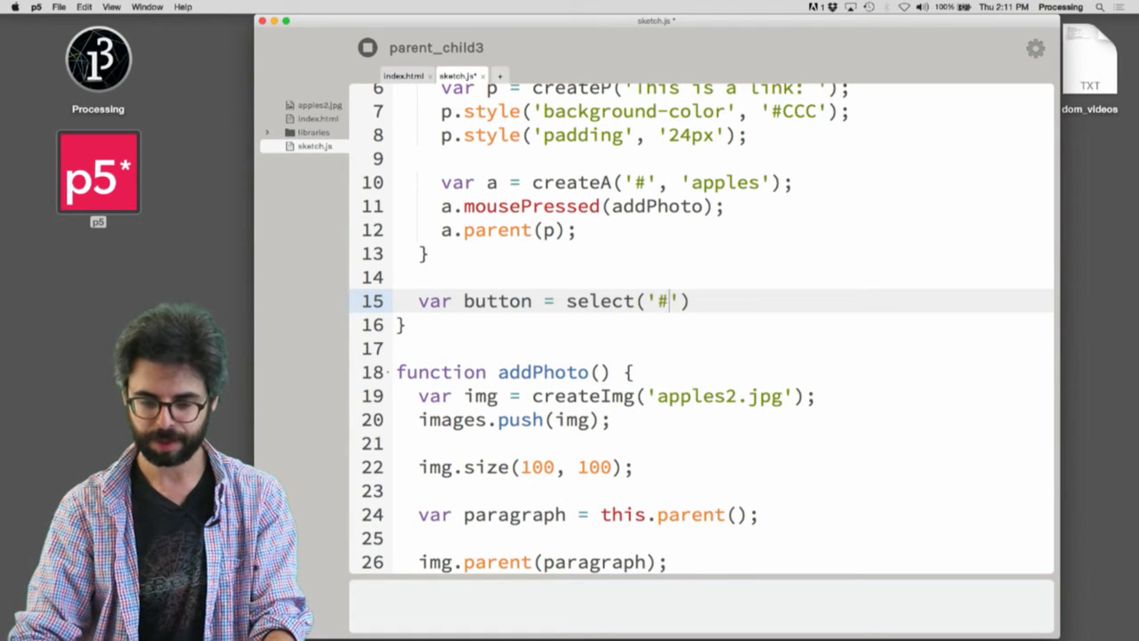
{"action": "type", "text": "but"}
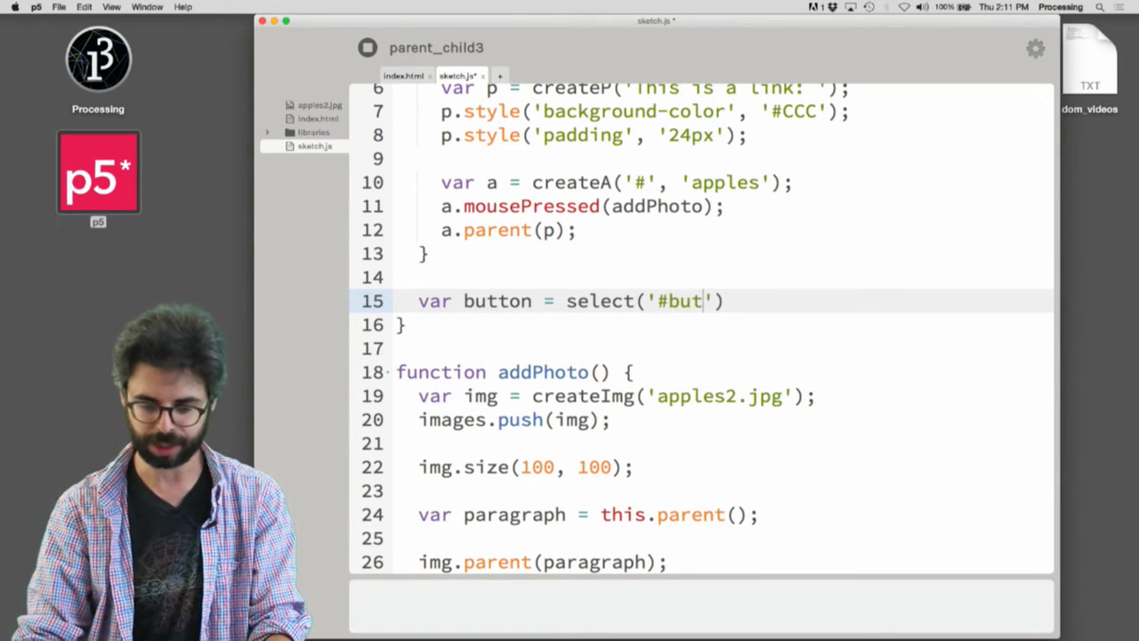
{"action": "type", "text": "lear'"}
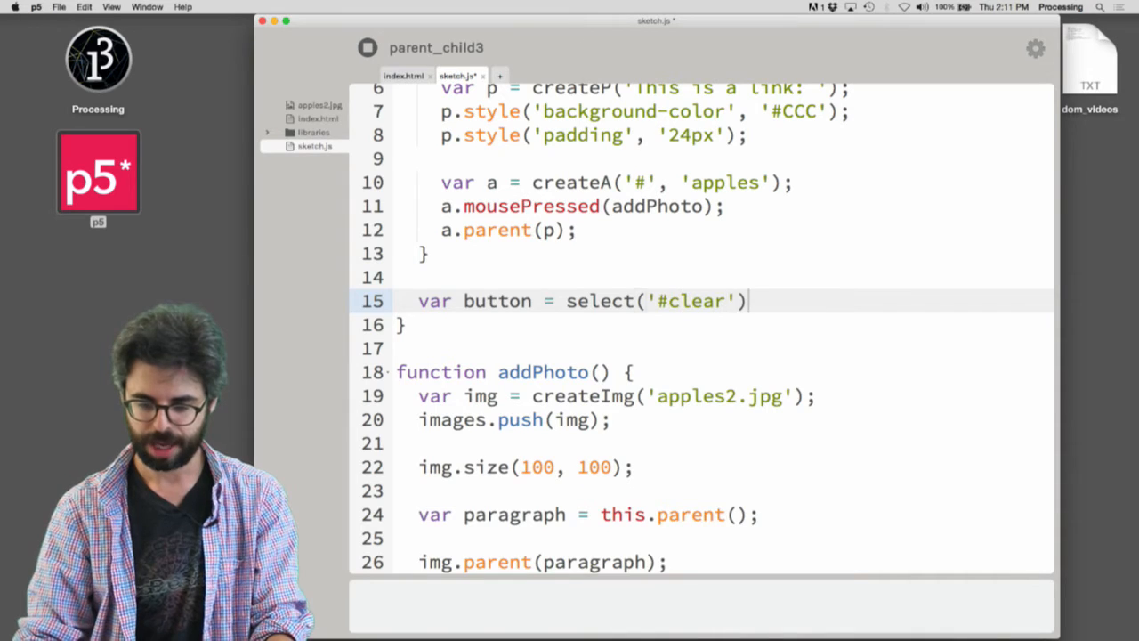
{"action": "type", "text": ";"}
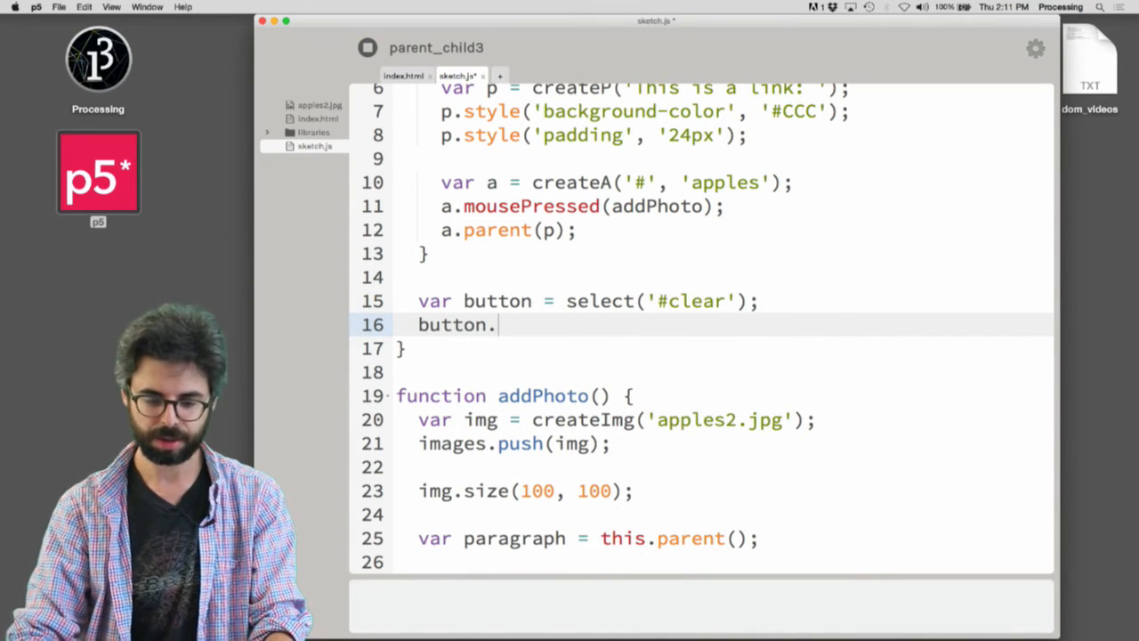
{"action": "type", "text": "mousePressed()"}
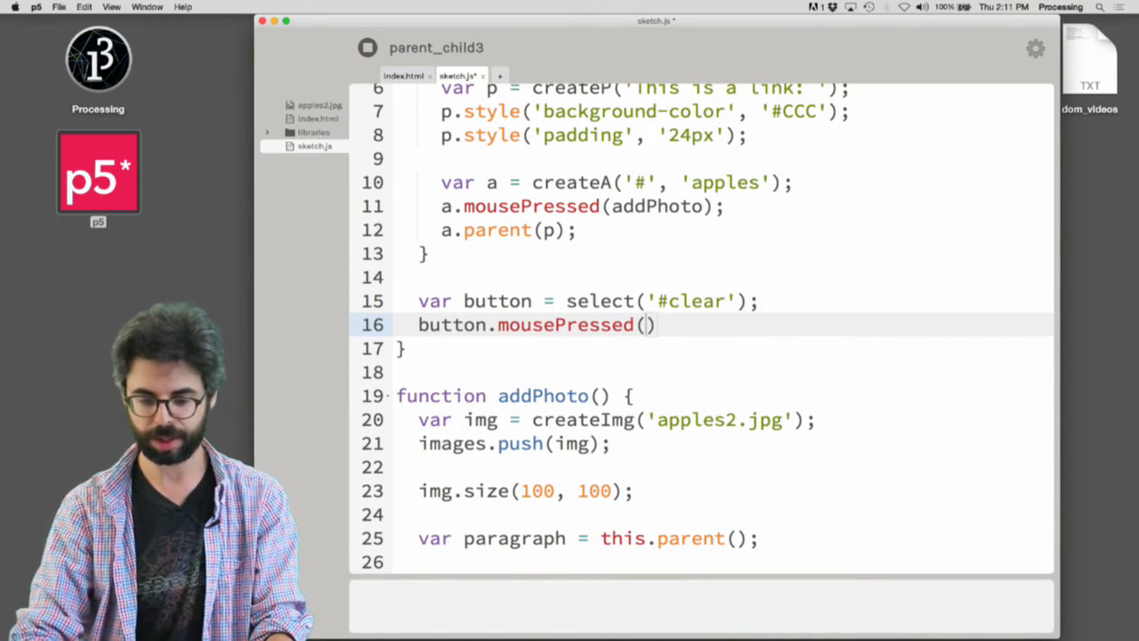
{"action": "type", "text": "clearStuff"}
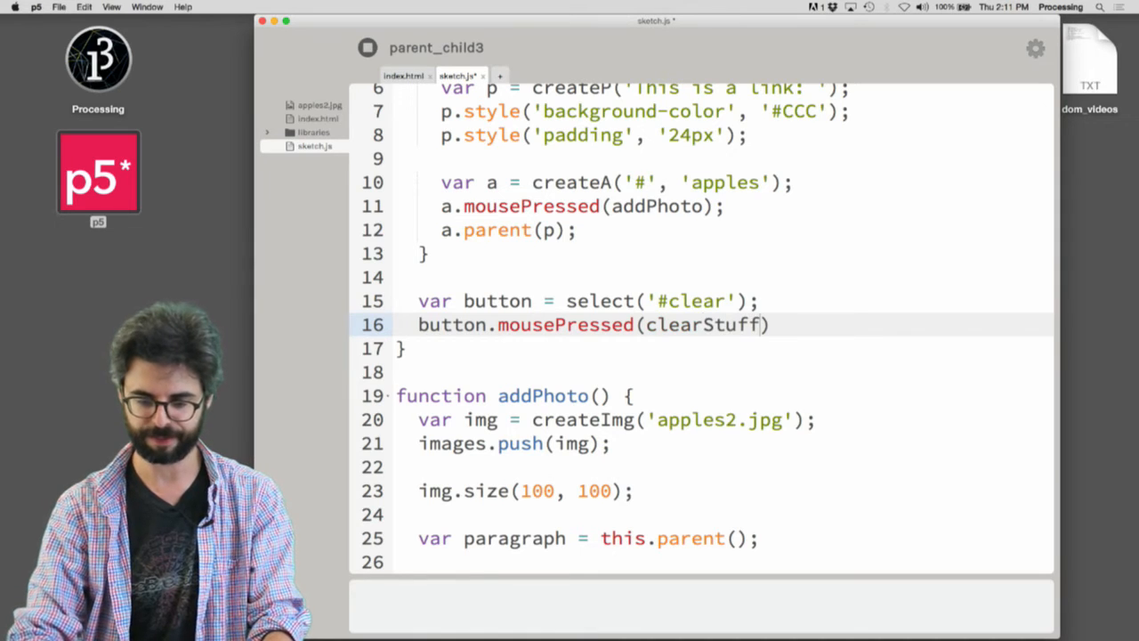
{"action": "type", "text": "function c"}
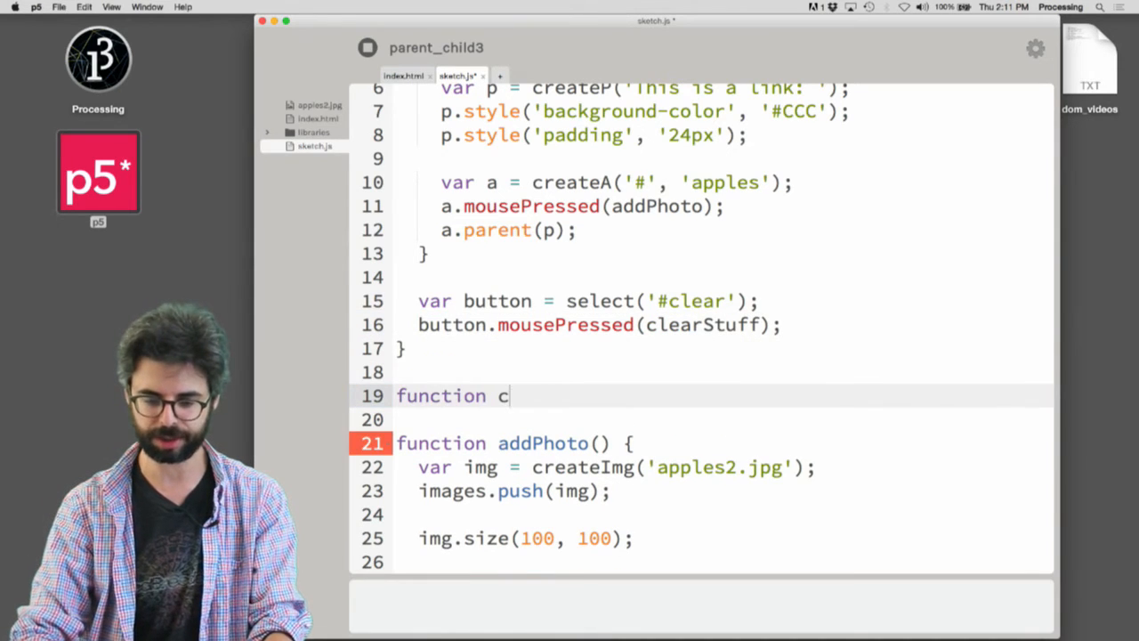
Define clearStuff with a for loop running i from 0 to images.length.
{"action": "type", "text": "learStuff"}
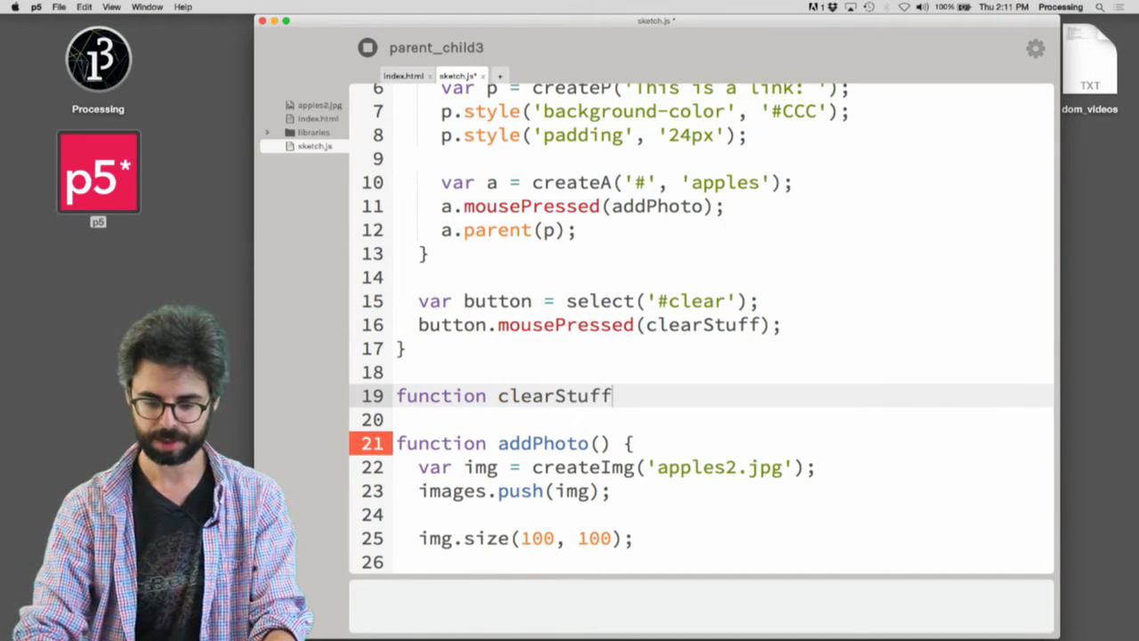
{"action": "type", "text": "() {"}
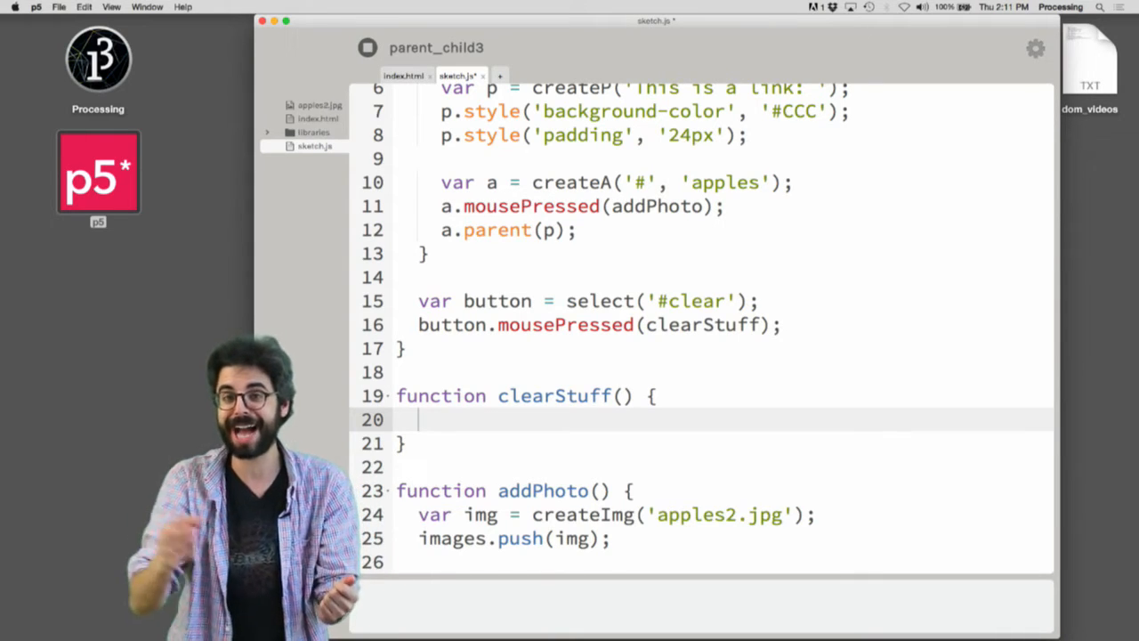
{"action": "type", "text": "fo"}
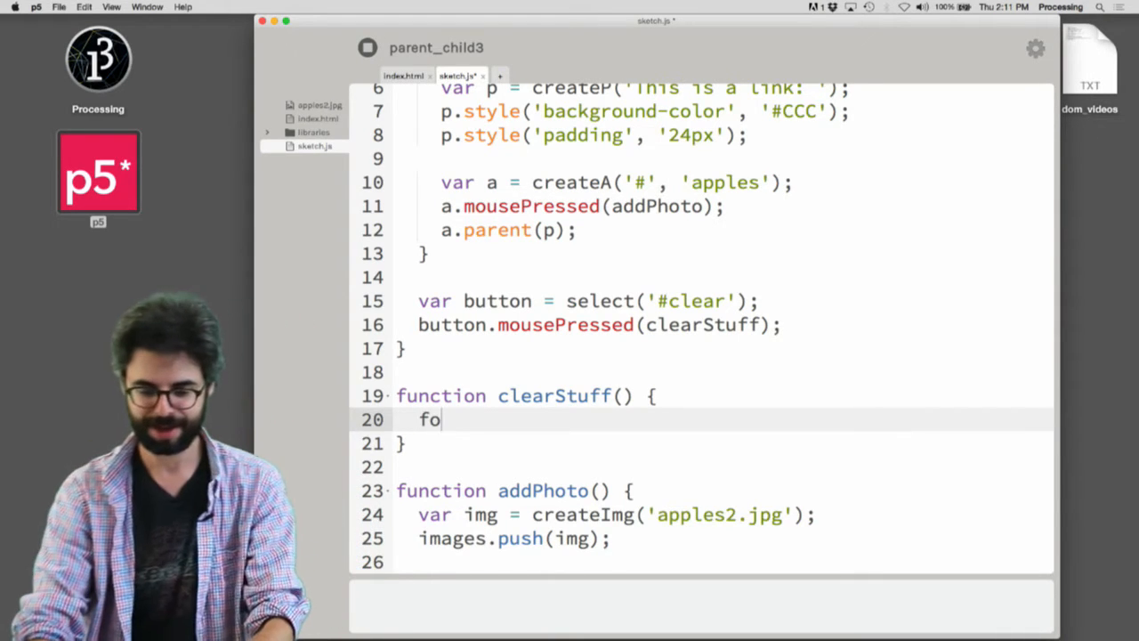
{"action": "type", "text": "r (var i = 0"}
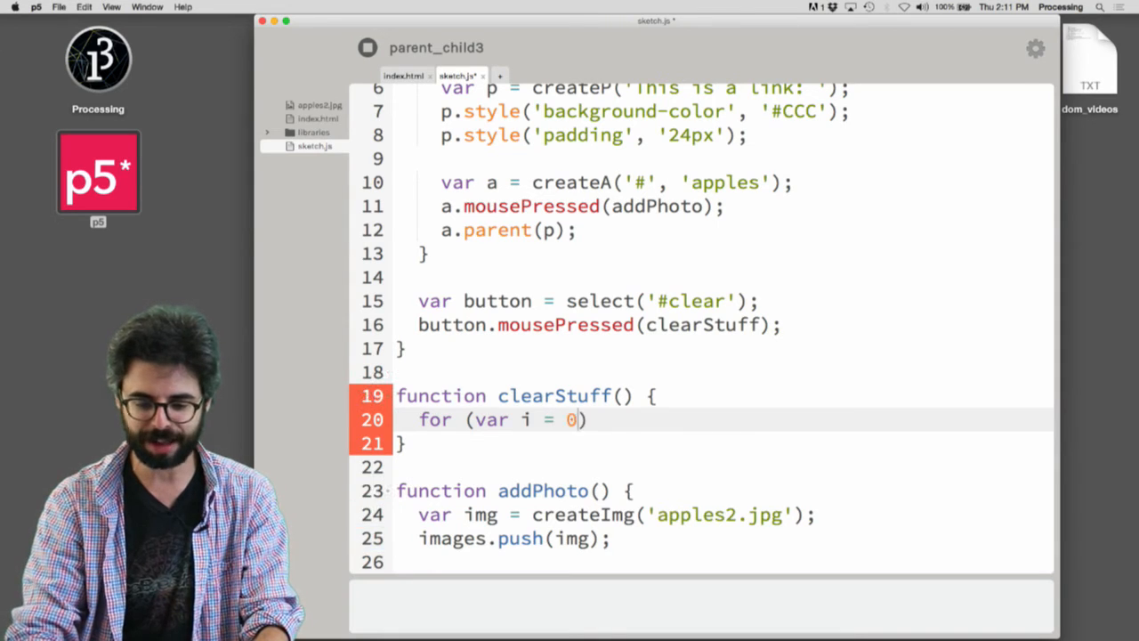
{"action": "type", "text": "; i <"}
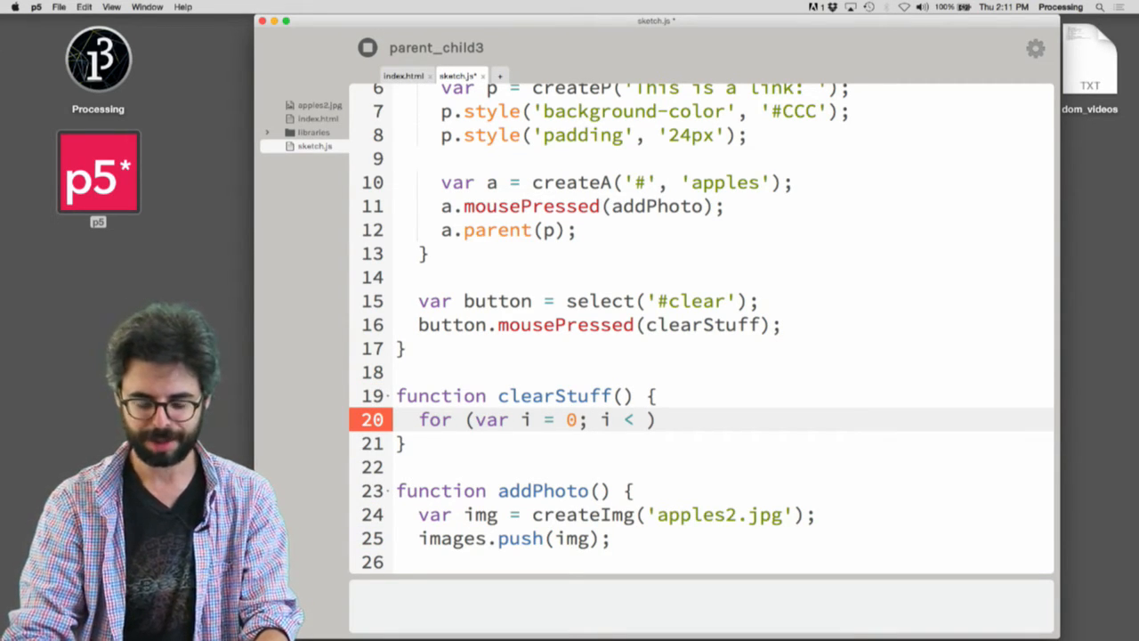
{"action": "type", "text": "images.length i"}
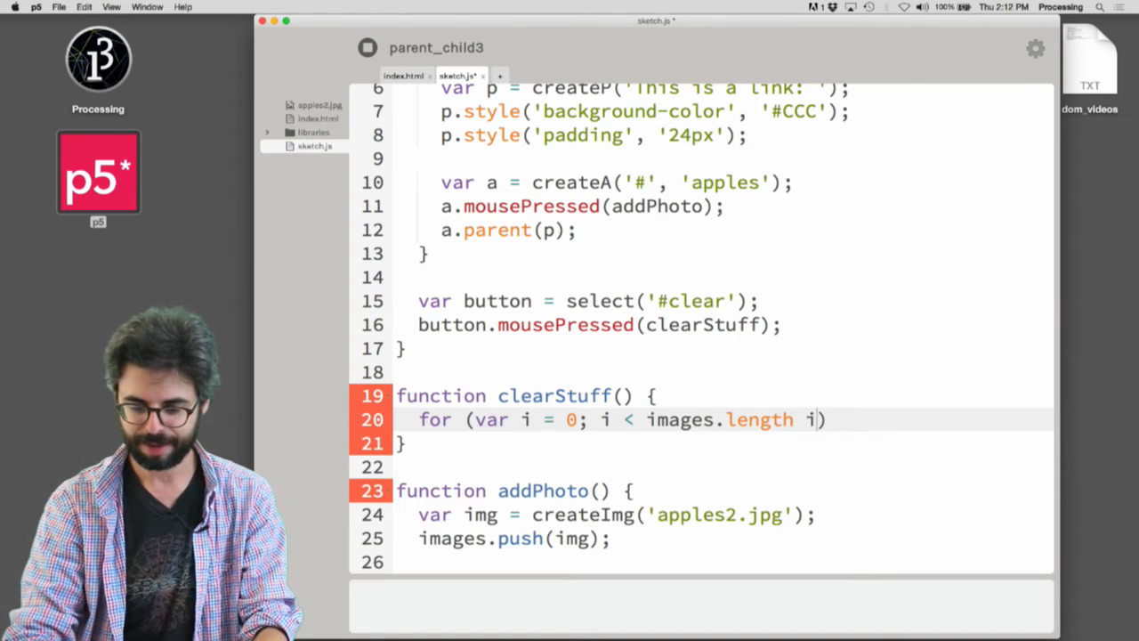
{"action": "type", "text": "; i++) {"}
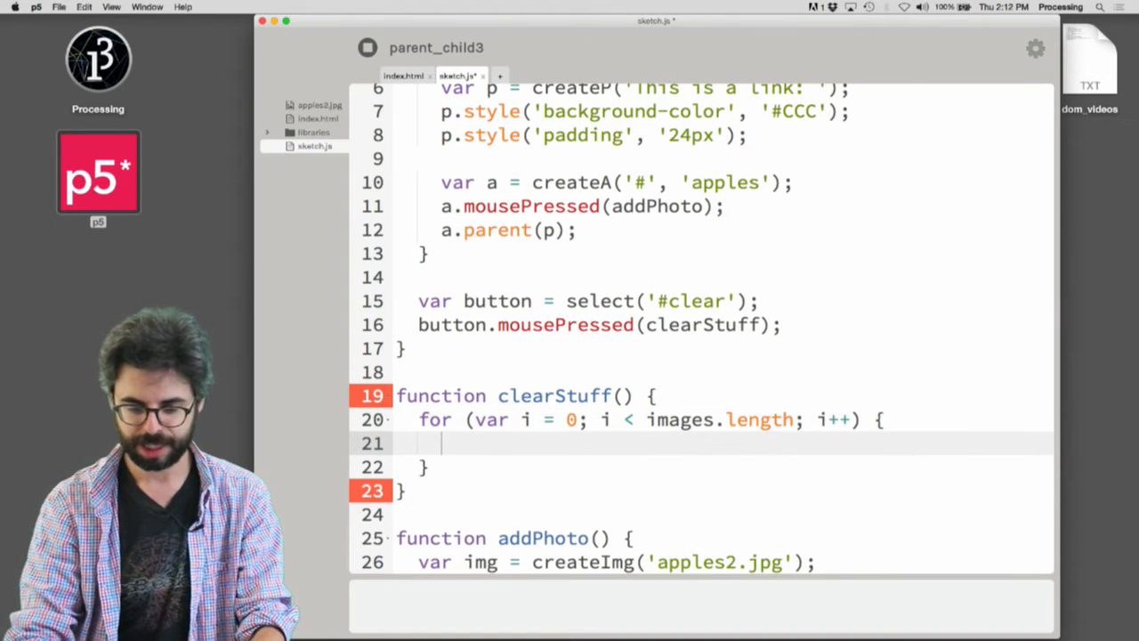
Call images[i].remove() inside the loop, briefly trying hide, then run the sketch.
{"action": "type", "text": "images[]"}
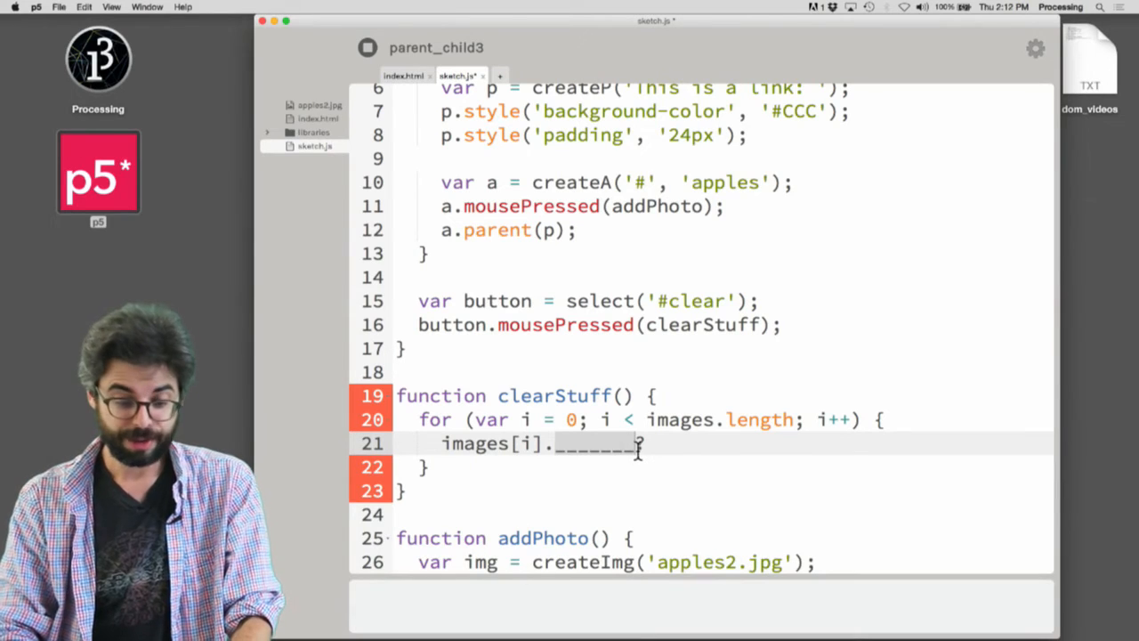
{"action": "type", "text": "remove"}
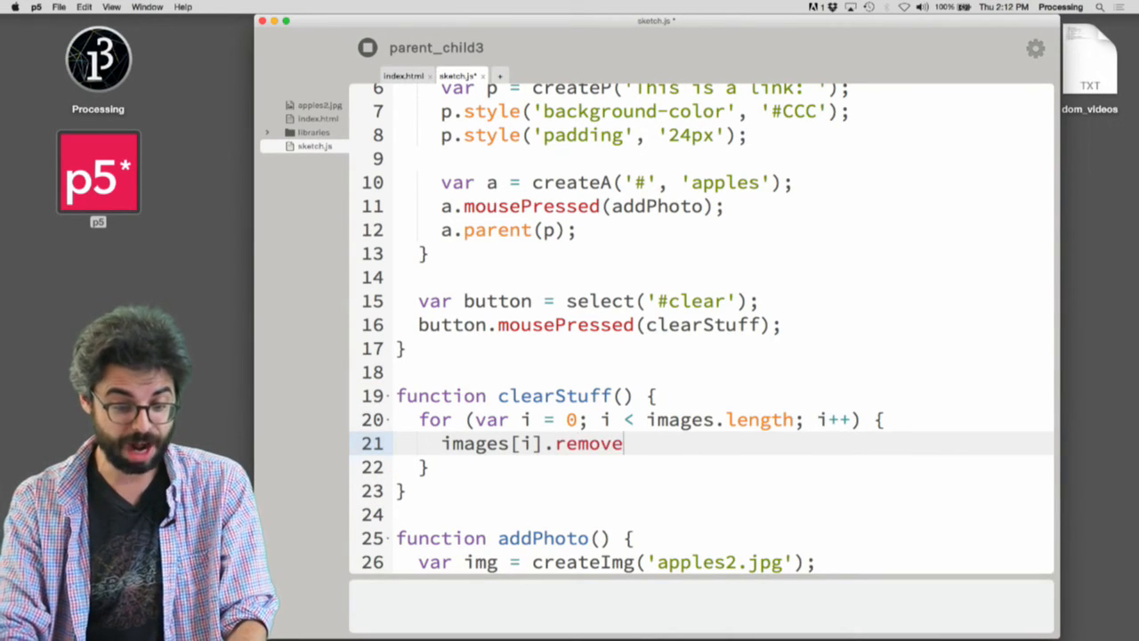
{"action": "type", "text": "();"}
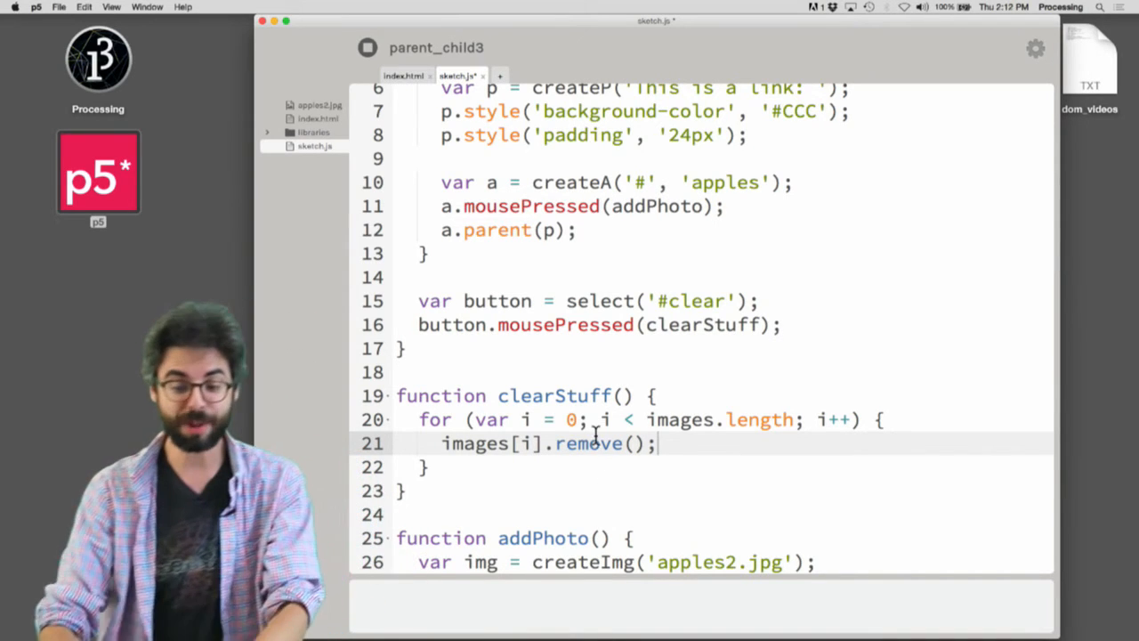
{"action": "type", "text": "hide"}
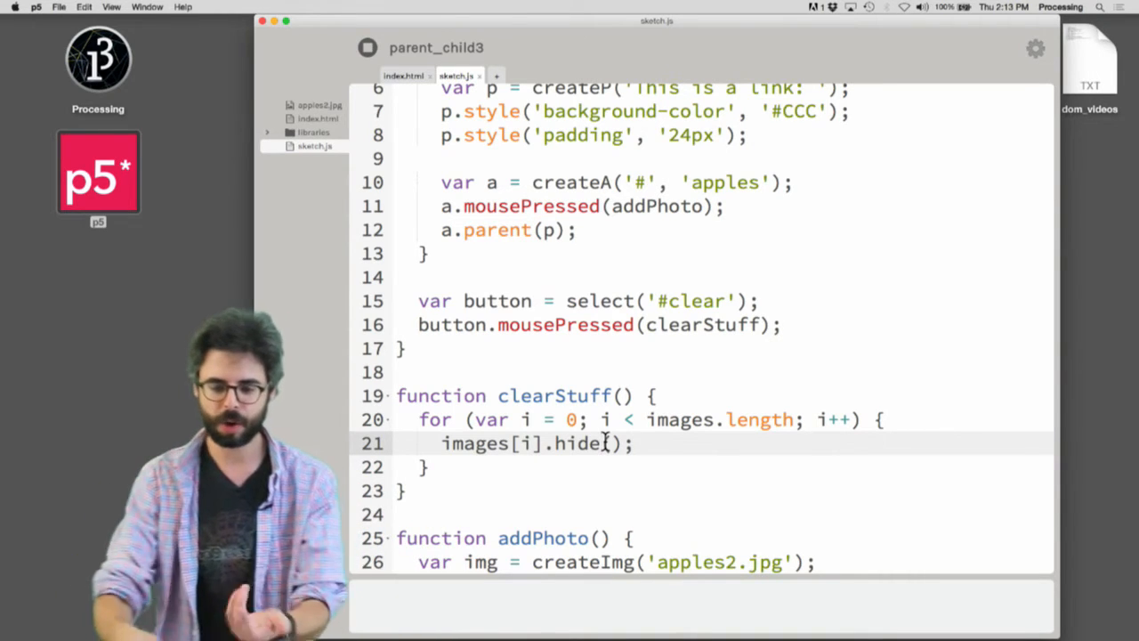
{"action": "type", "text": "remove"}
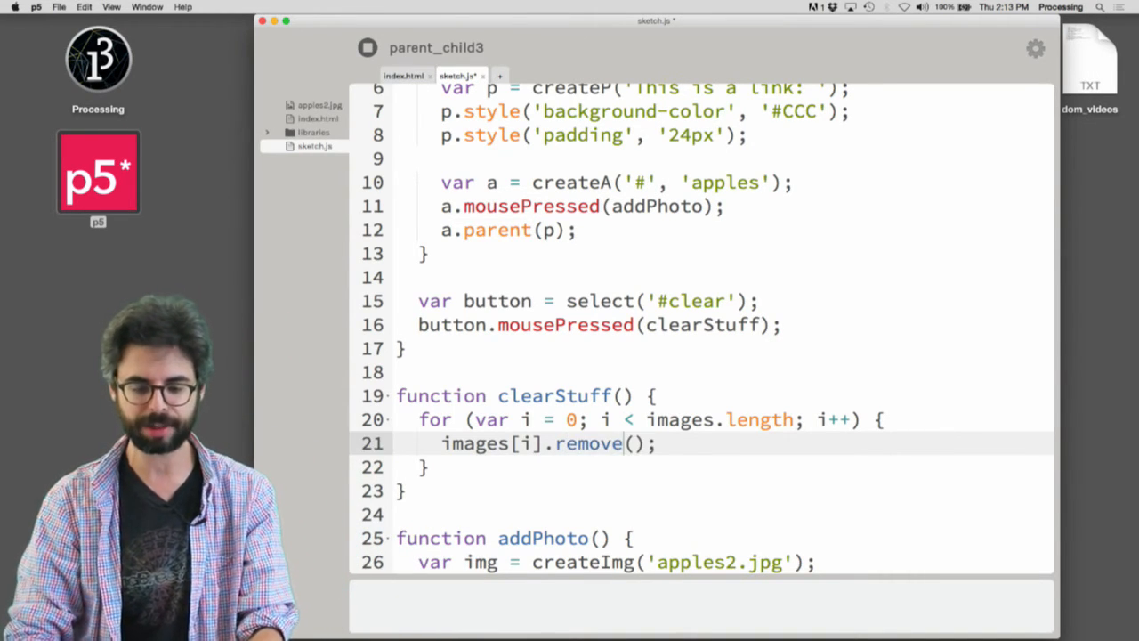
{"action": "left_click", "coordinate": [366, 47]}
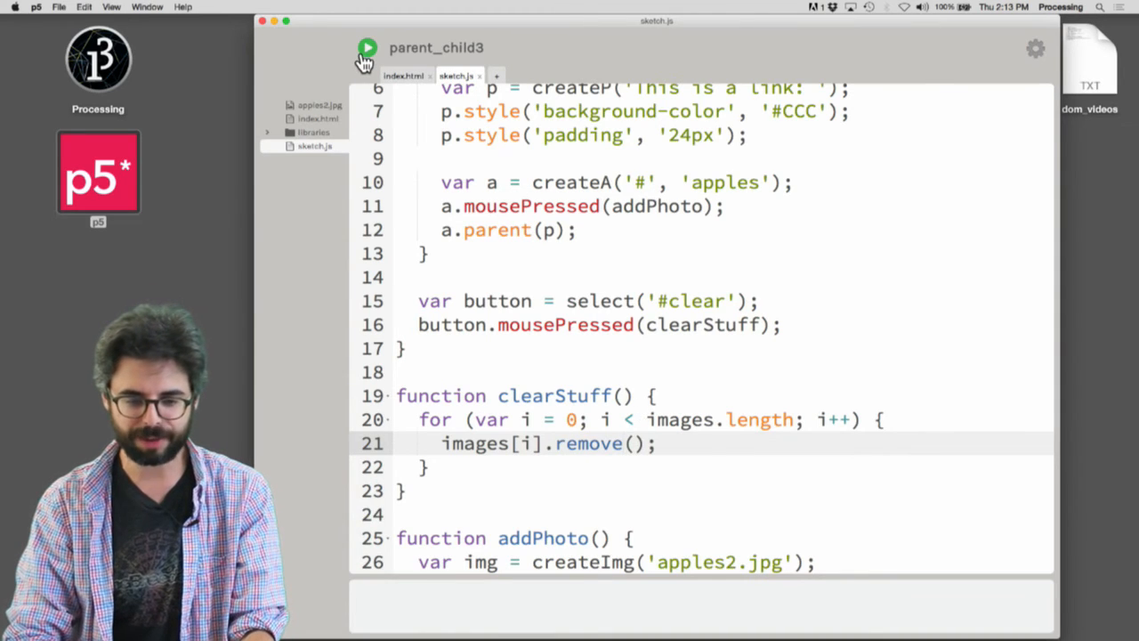
Add apple images through the links, clear them, then add and clear again.
{"action": "left_click", "coordinate": [368, 47]}
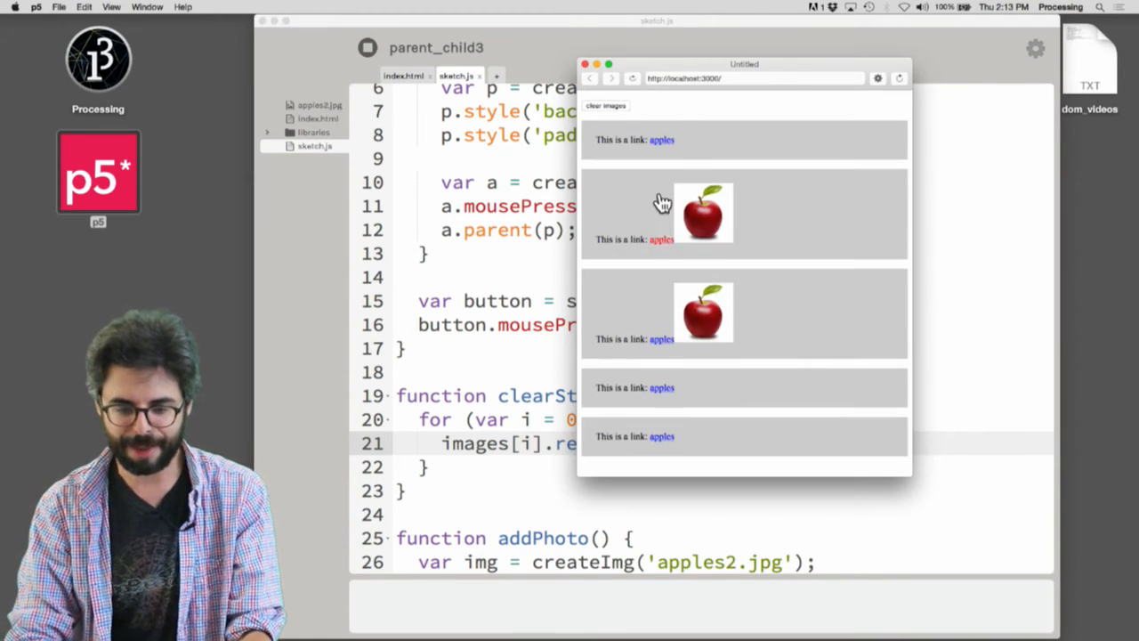
{"action": "left_click", "coordinate": [662, 139]}
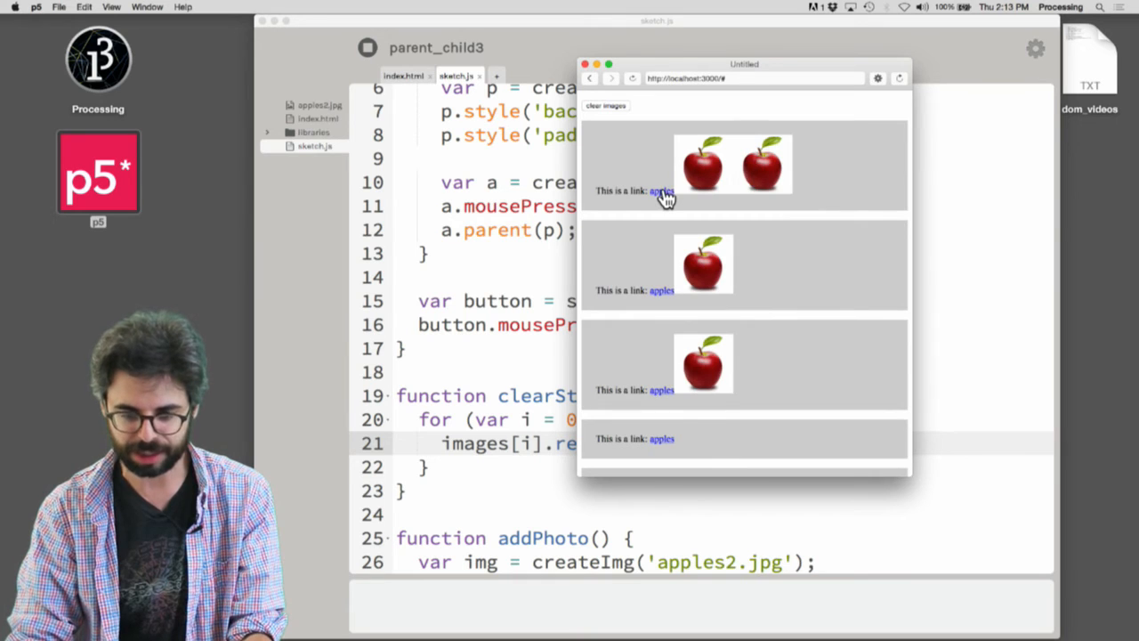
{"action": "left_click", "coordinate": [661, 192]}
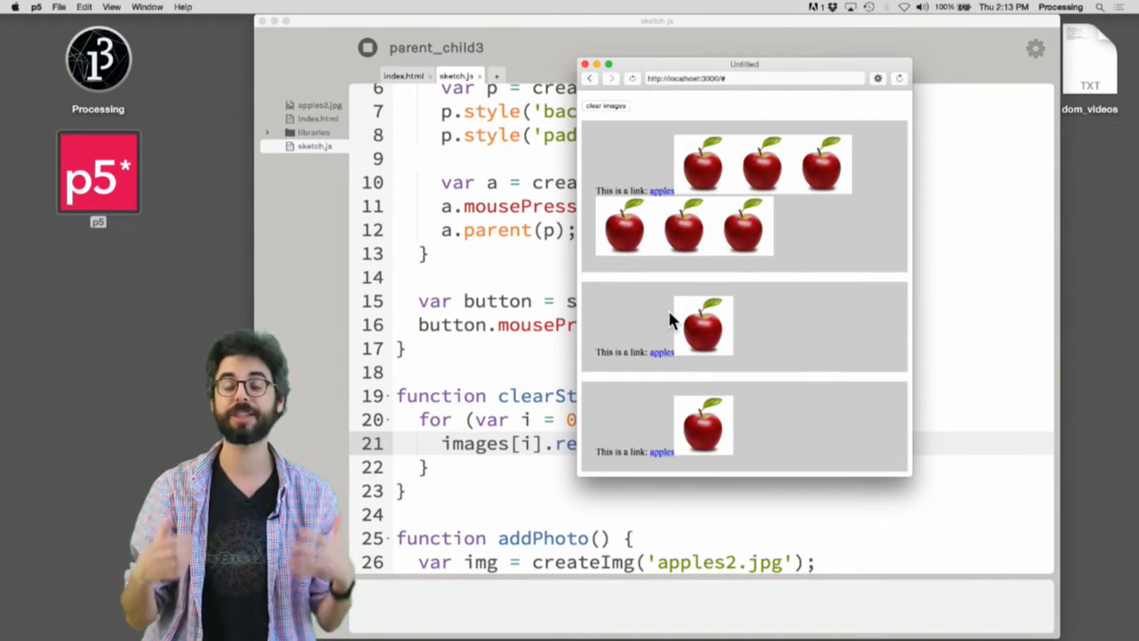
{"action": "mouse_move", "coordinate": [690, 151]}
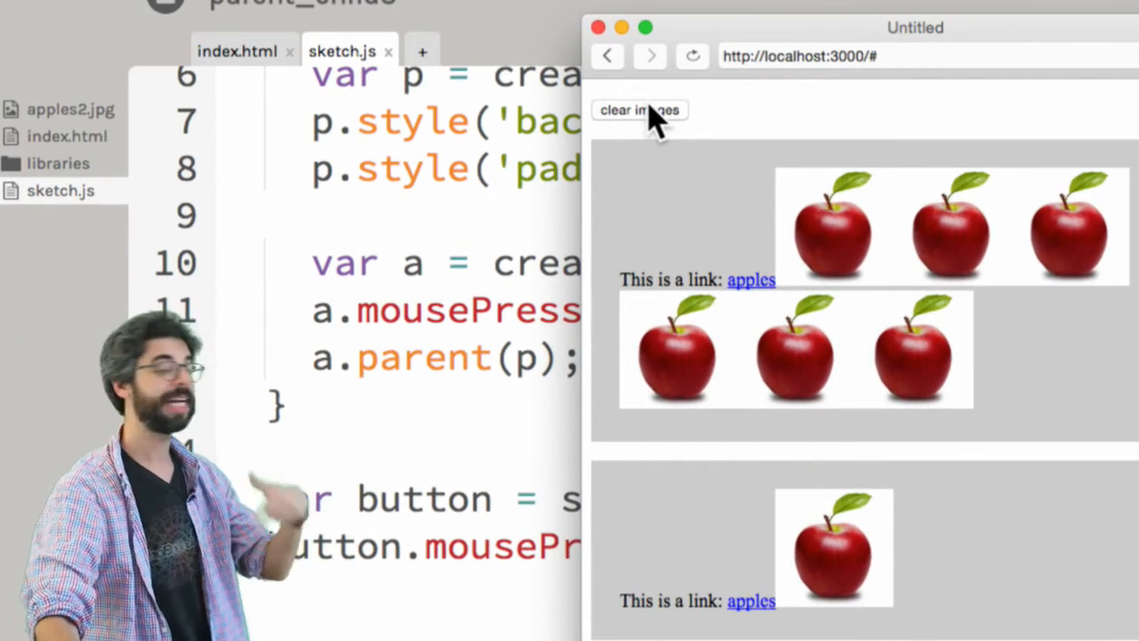
{"action": "left_click", "coordinate": [639, 110]}
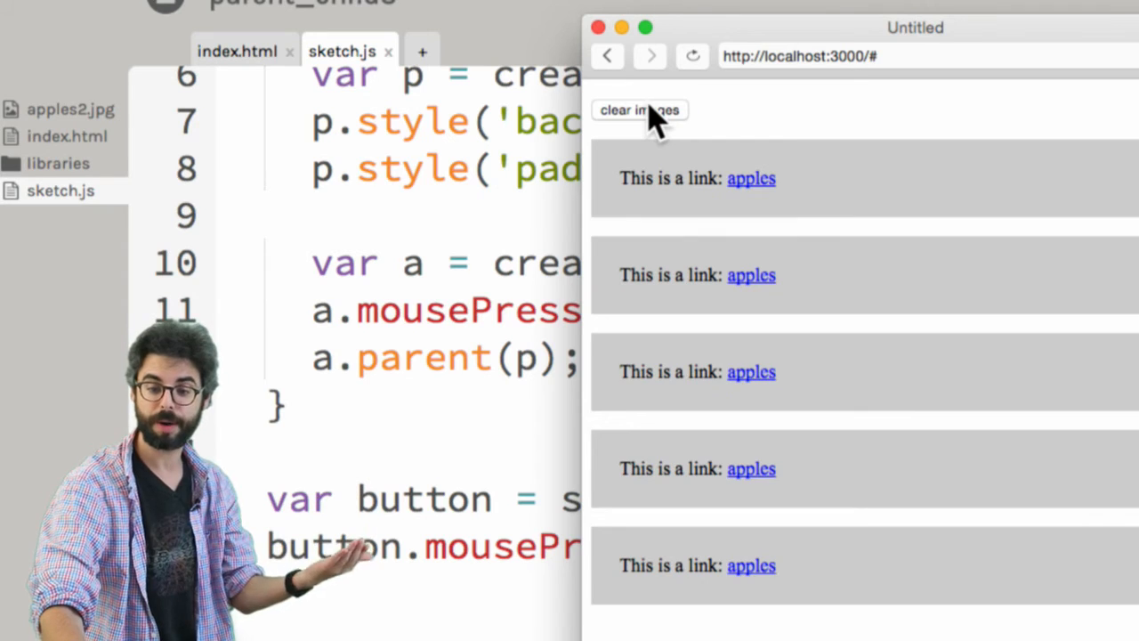
{"action": "left_click", "coordinate": [752, 177]}
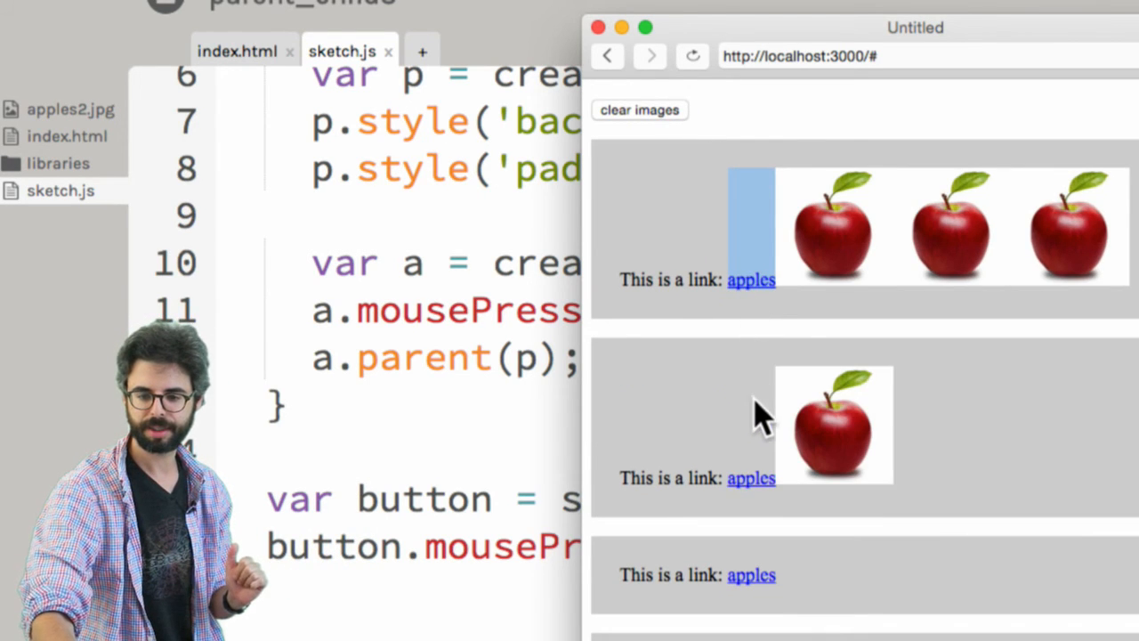
{"action": "left_click", "coordinate": [639, 109]}
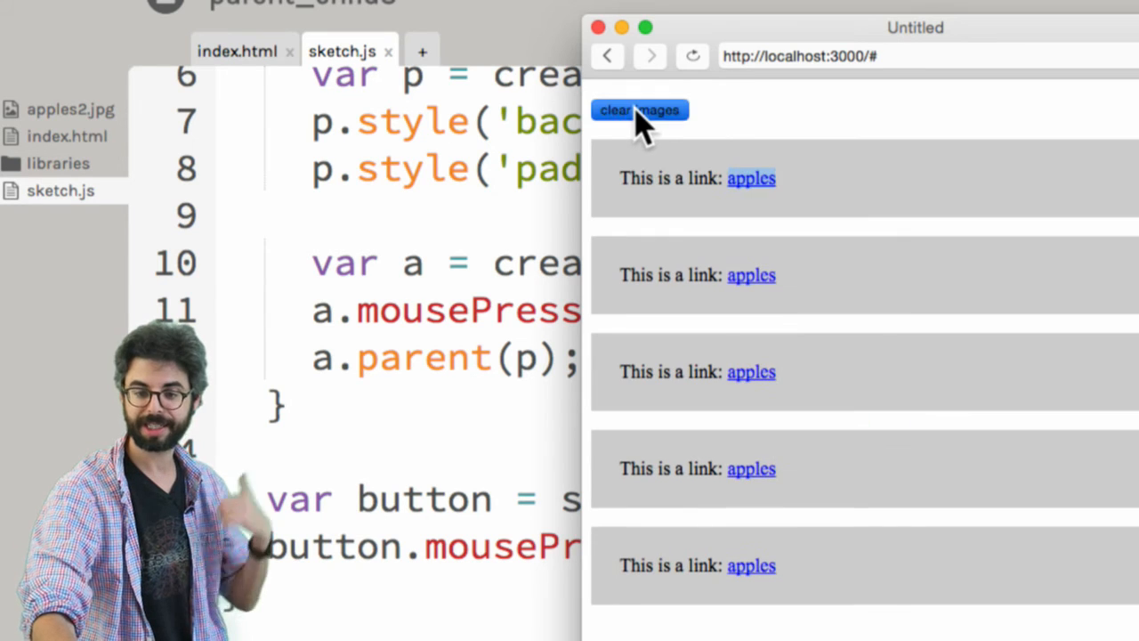
{"action": "scroll", "scroll_direction": "down", "scroll_amount": 3}
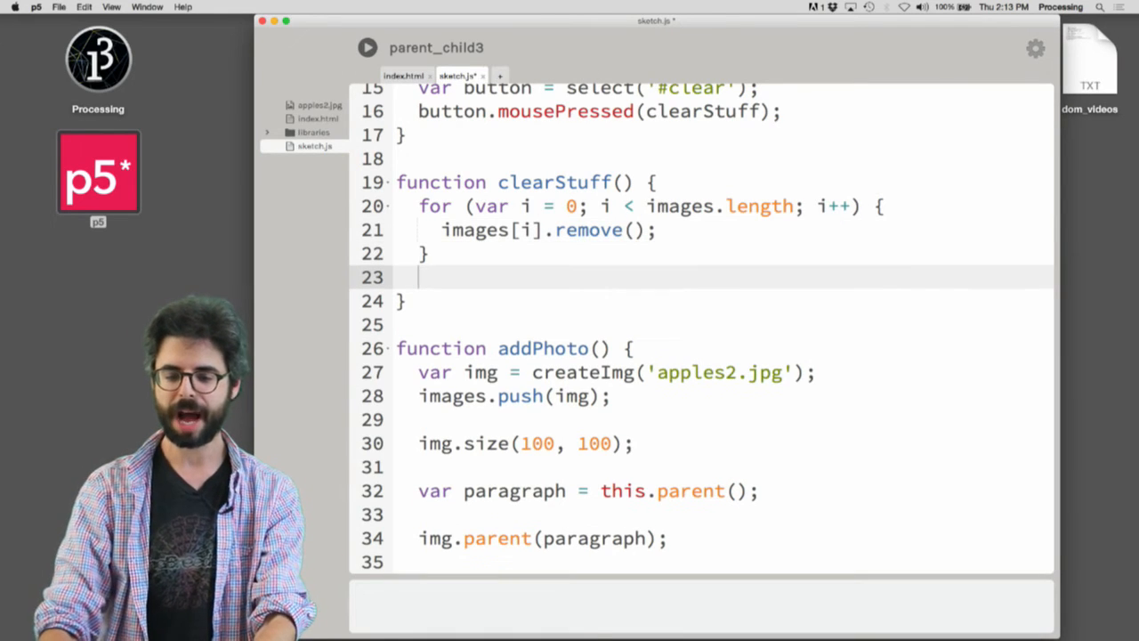
Add images = []; after clearStuff's loop and rerun the sketch.
{"action": "type", "text": "images ="}
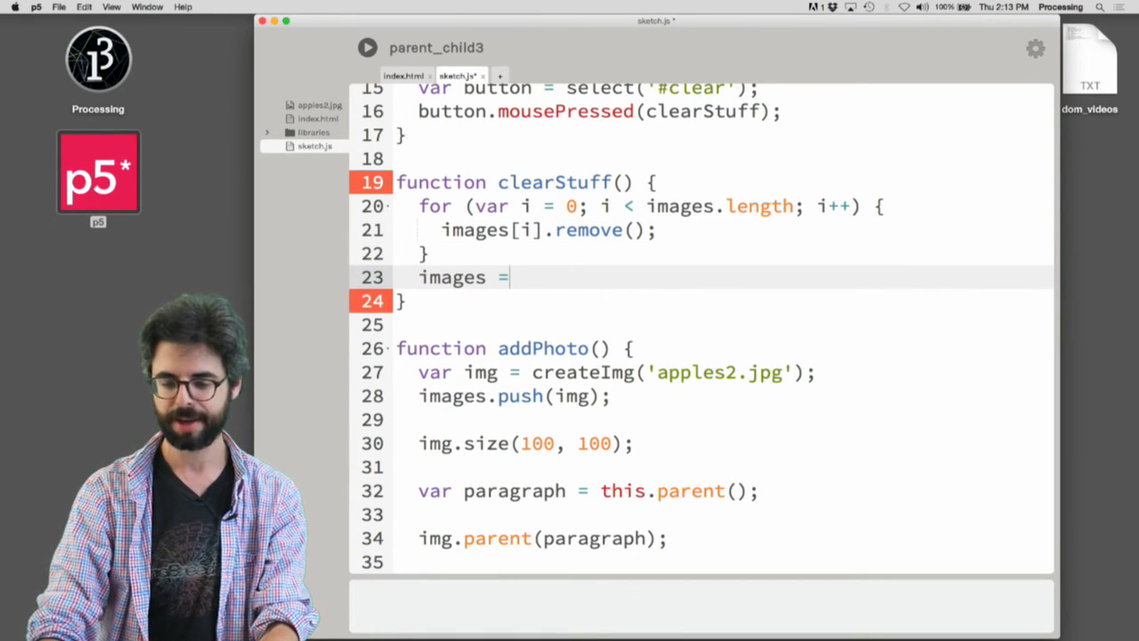
{"action": "type", "text": "[];"}
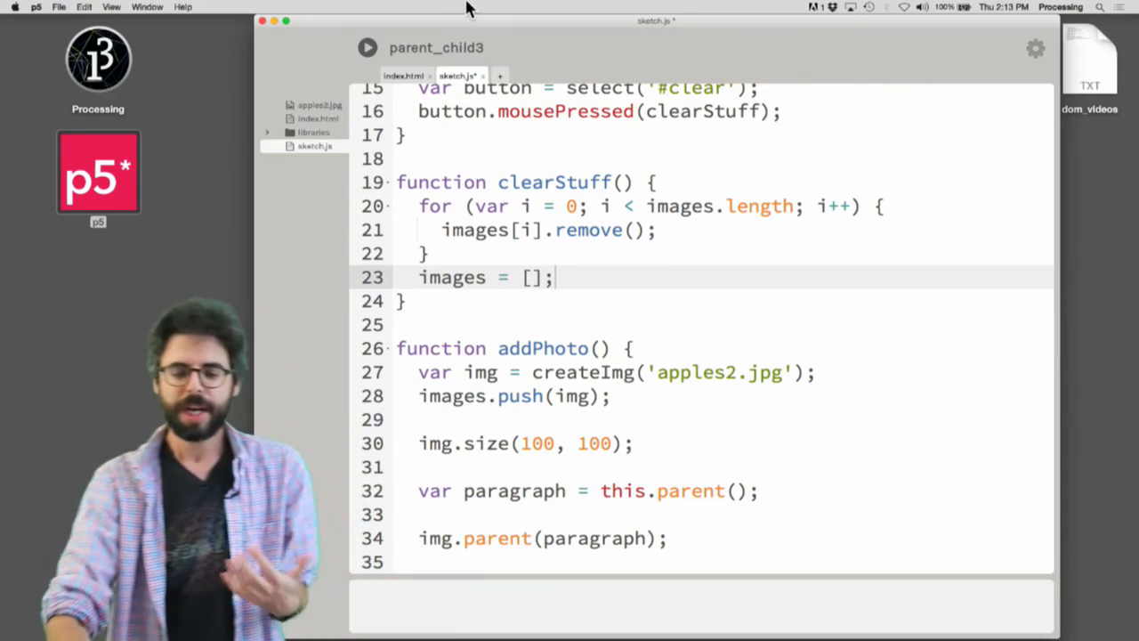
{"action": "left_click", "coordinate": [366, 47]}
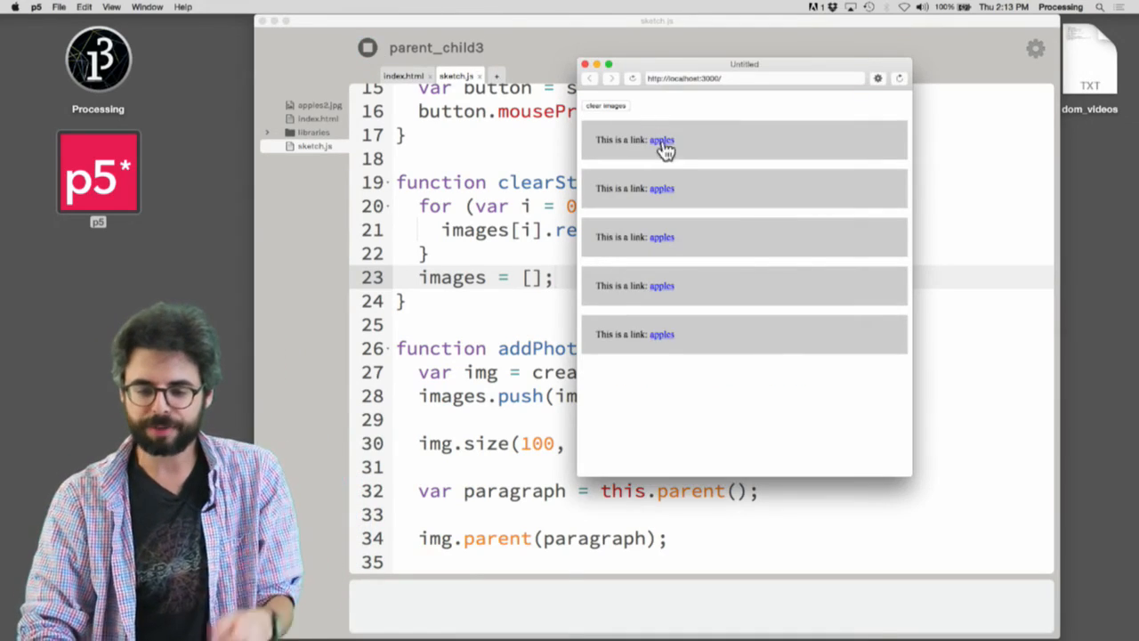